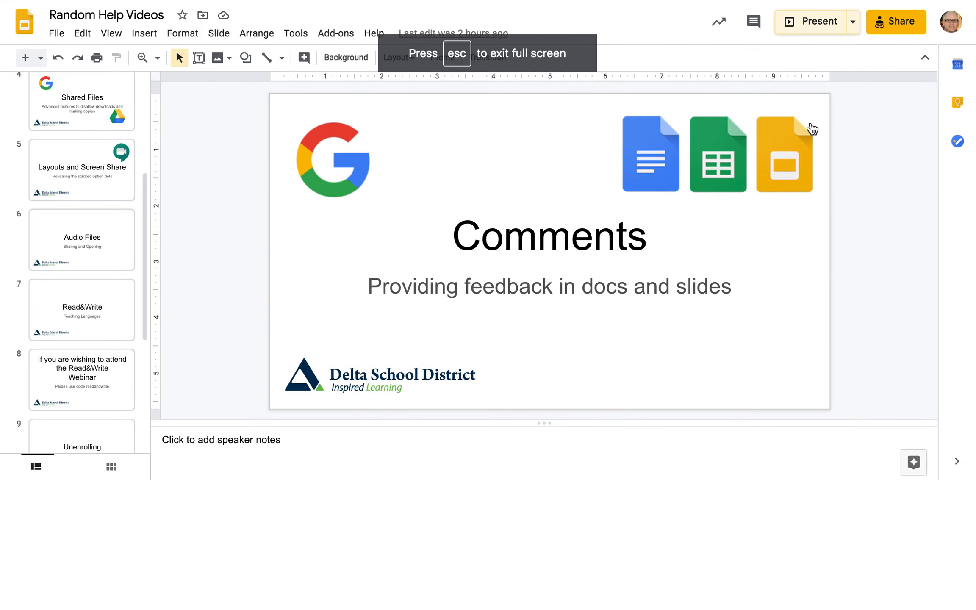
- Present the 'Comments — Providing feedback in docs and slides' title slide full screen
{"action": "left_click", "coordinate": [816, 22]}
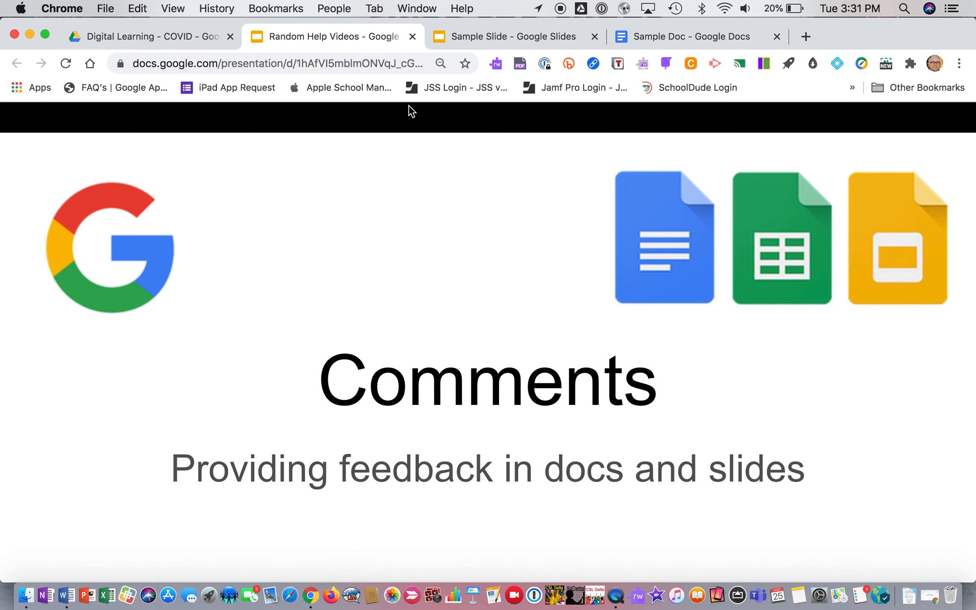
- Review Sample Doc's sharing settings, leaving both collaborators as Editors, and dismiss the dialog
{"action": "left_click", "coordinate": [690, 36]}
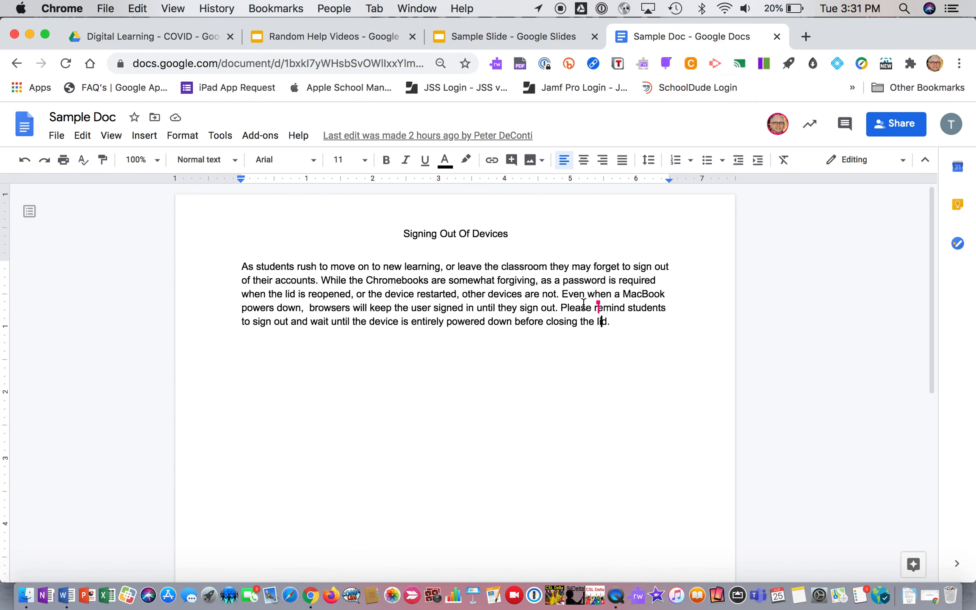
{"action": "left_click", "coordinate": [949, 124]}
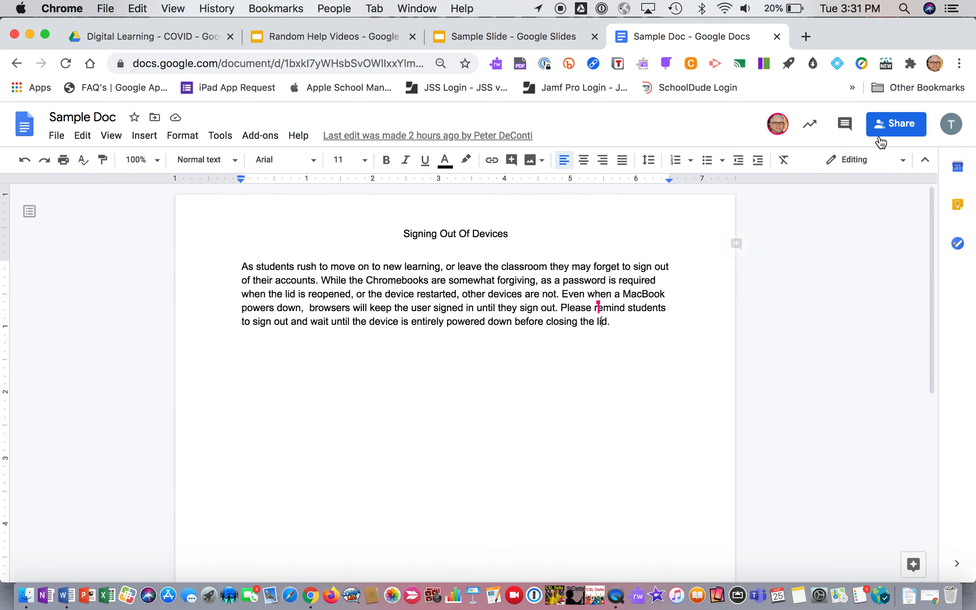
{"action": "left_click", "coordinate": [895, 124]}
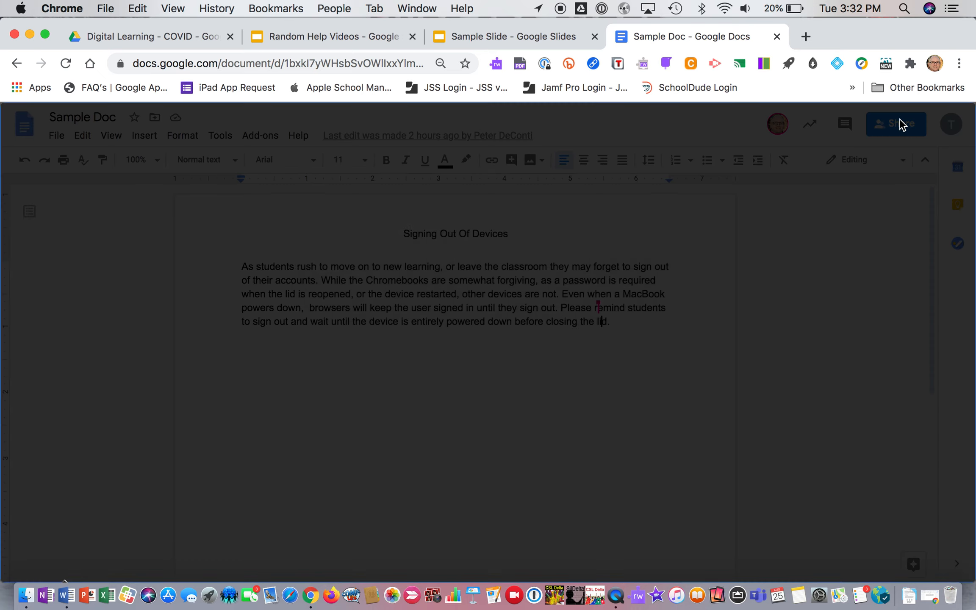
{"action": "left_click", "coordinate": [895, 123]}
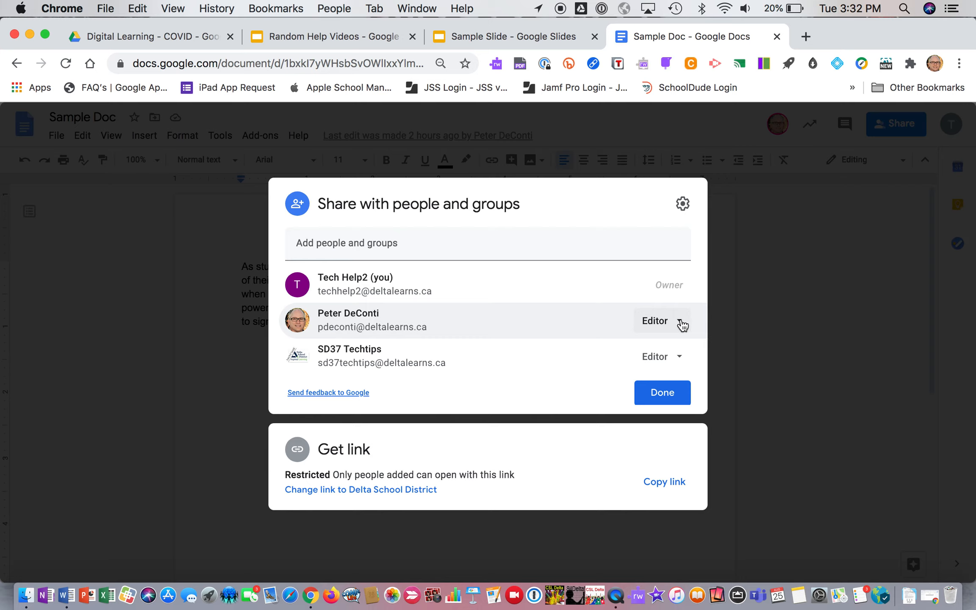
{"action": "left_click", "coordinate": [661, 320]}
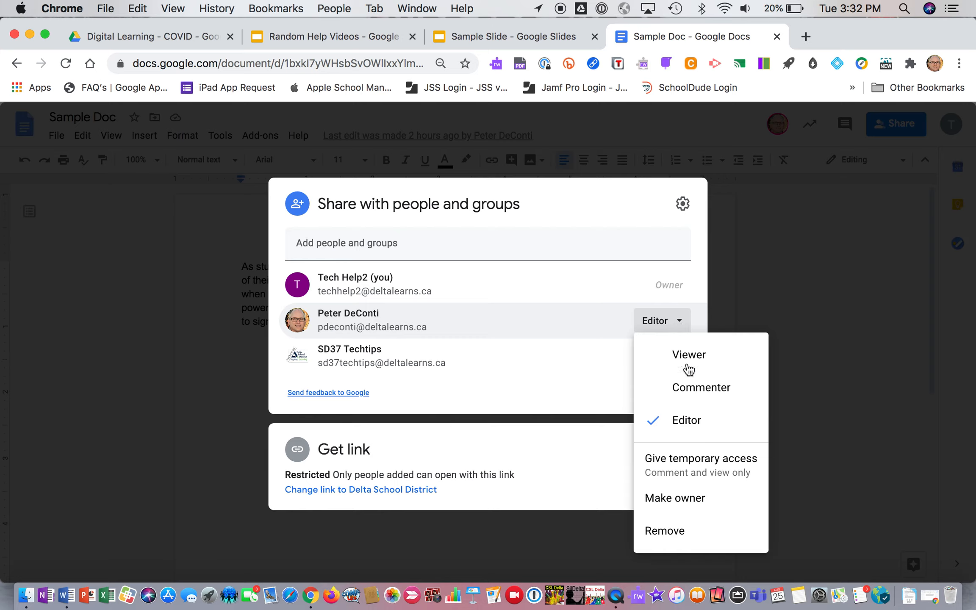
{"action": "mouse_move", "coordinate": [679, 389]}
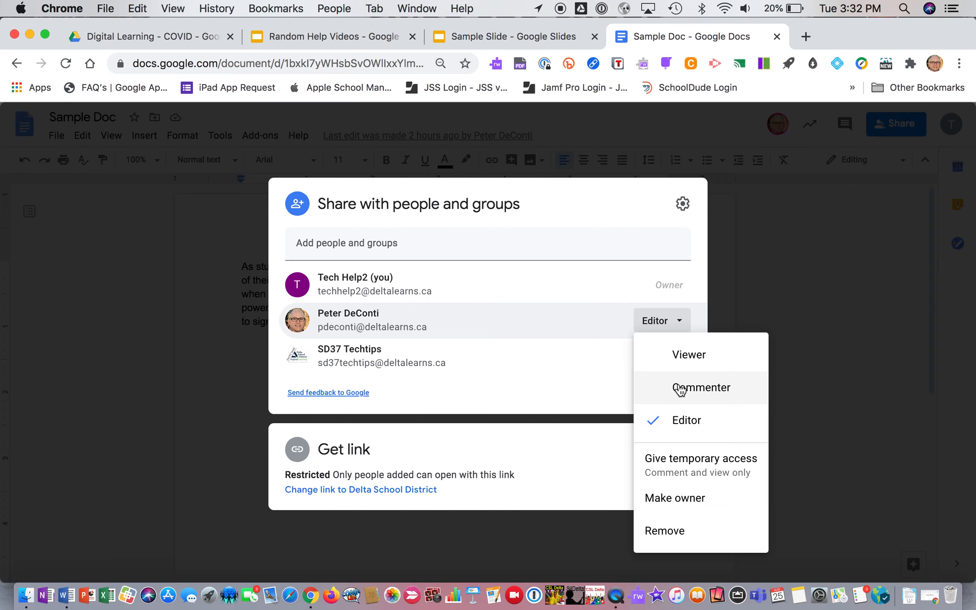
{"action": "mouse_move", "coordinate": [743, 227]}
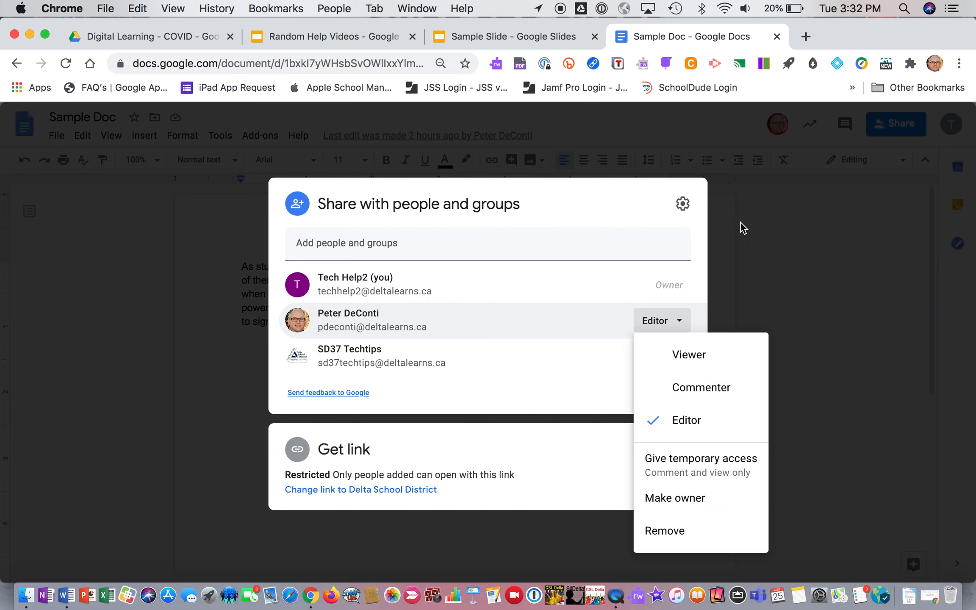
{"action": "left_click", "coordinate": [685, 420]}
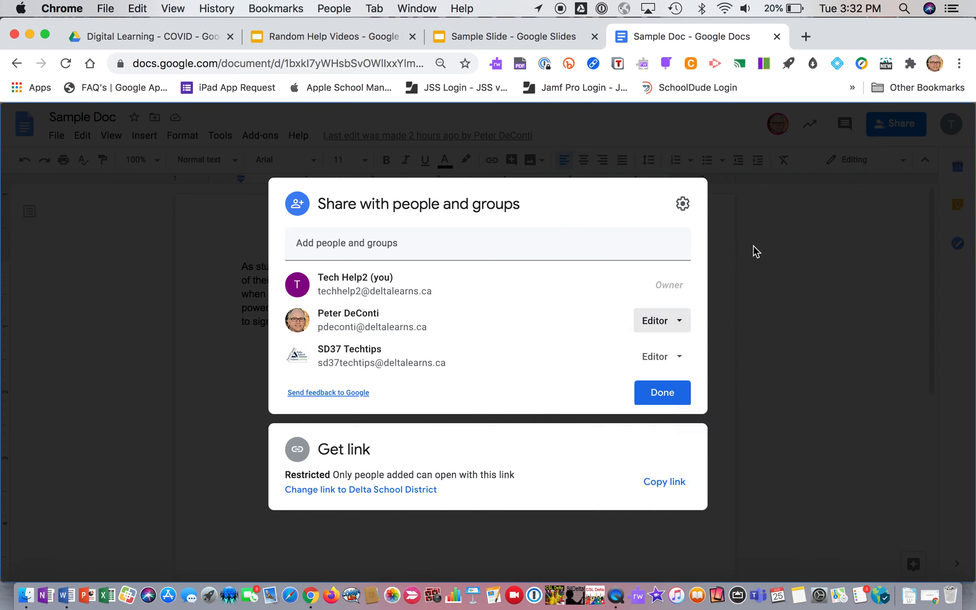
{"action": "left_click", "coordinate": [661, 393]}
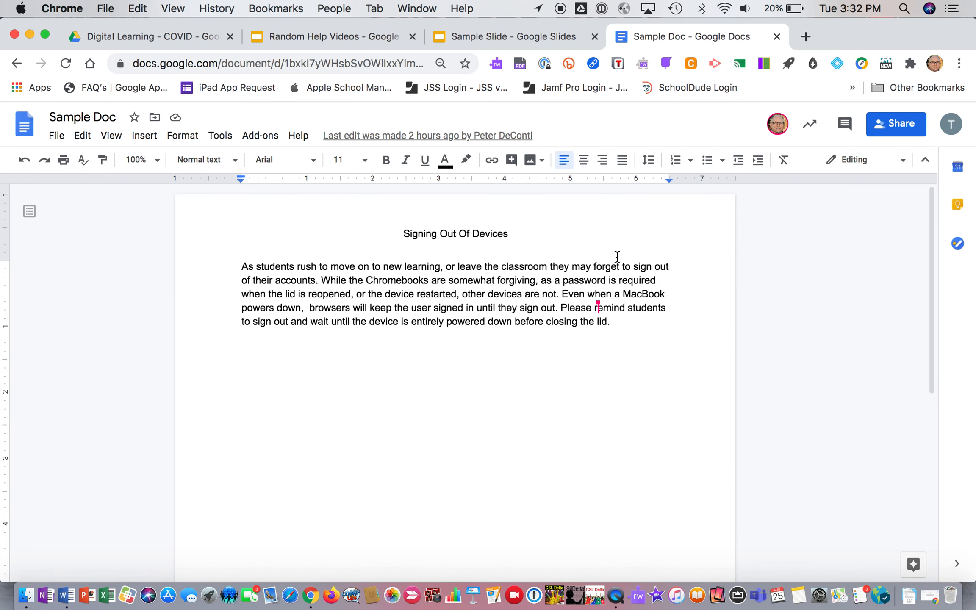
{"action": "mouse_move", "coordinate": [914, 596]}
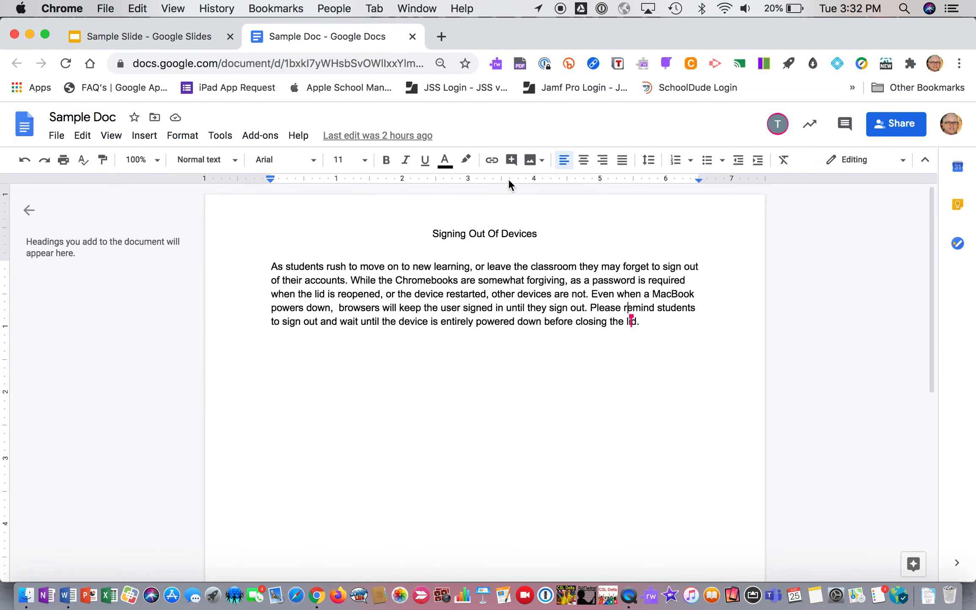
- Confirm which account is signed in to Sample Doc via the profile avatar
{"action": "left_click", "coordinate": [950, 124]}
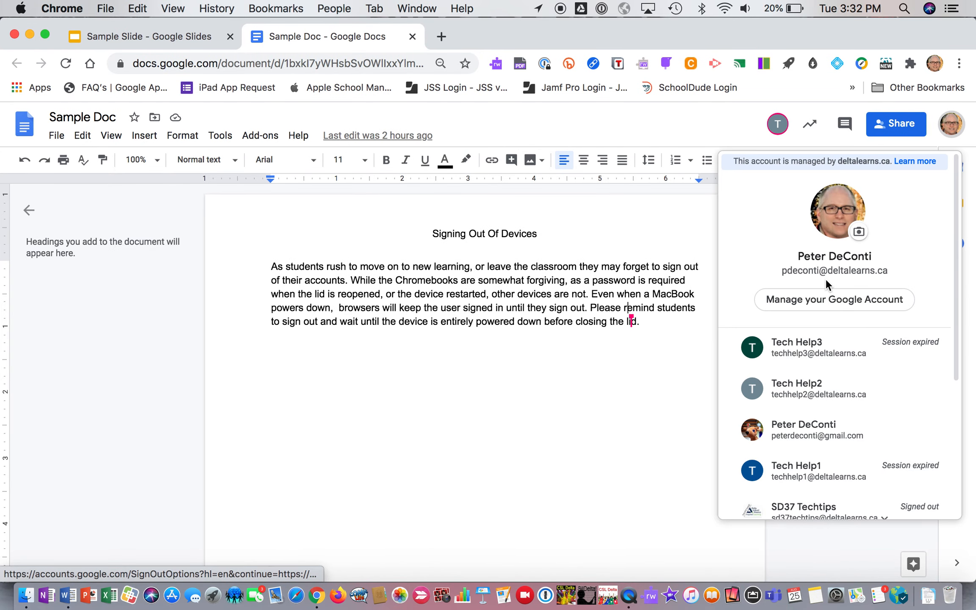
{"action": "left_click", "coordinate": [539, 259]}
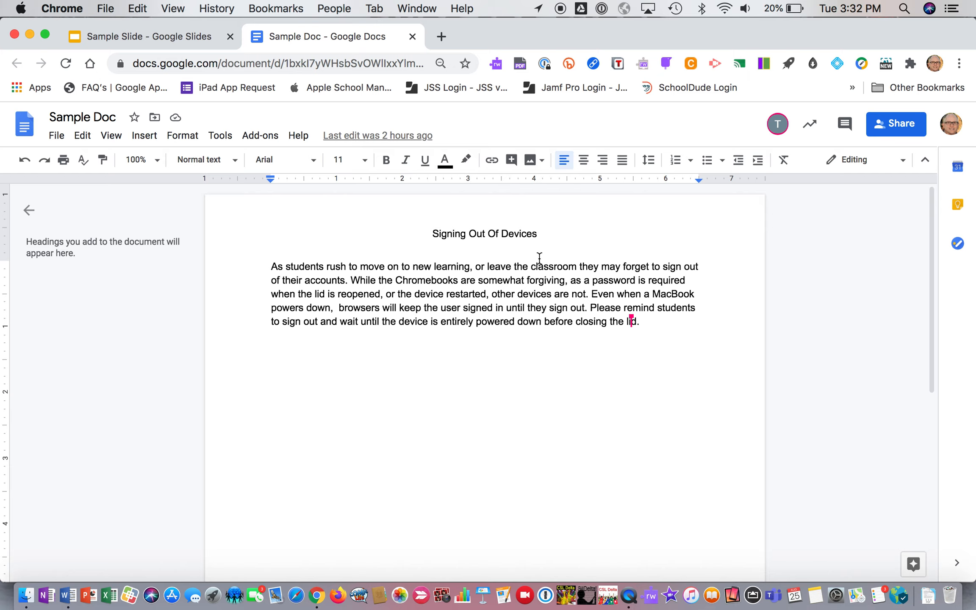
{"action": "mouse_move", "coordinate": [600, 289]}
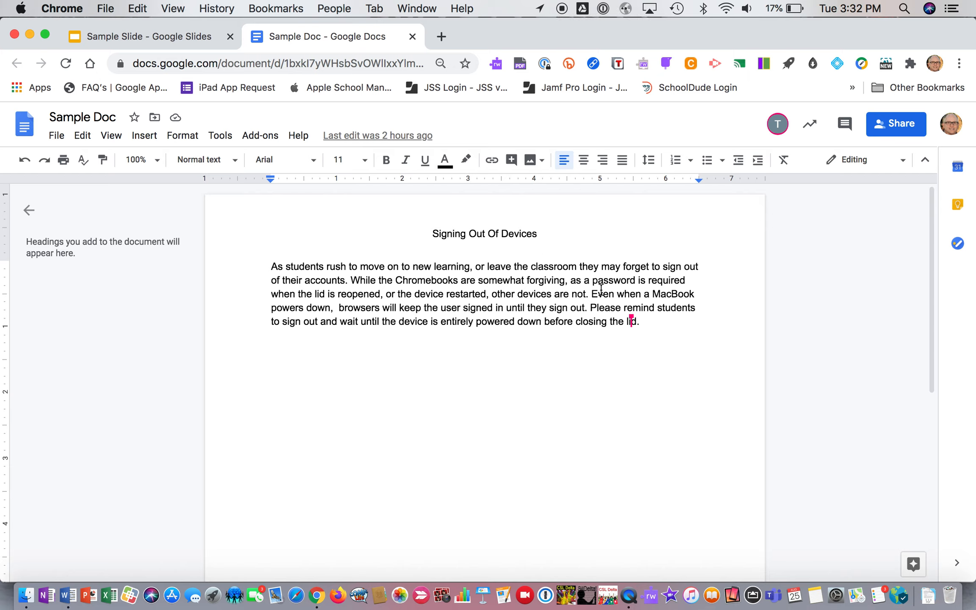
{"action": "mouse_move", "coordinate": [696, 342]}
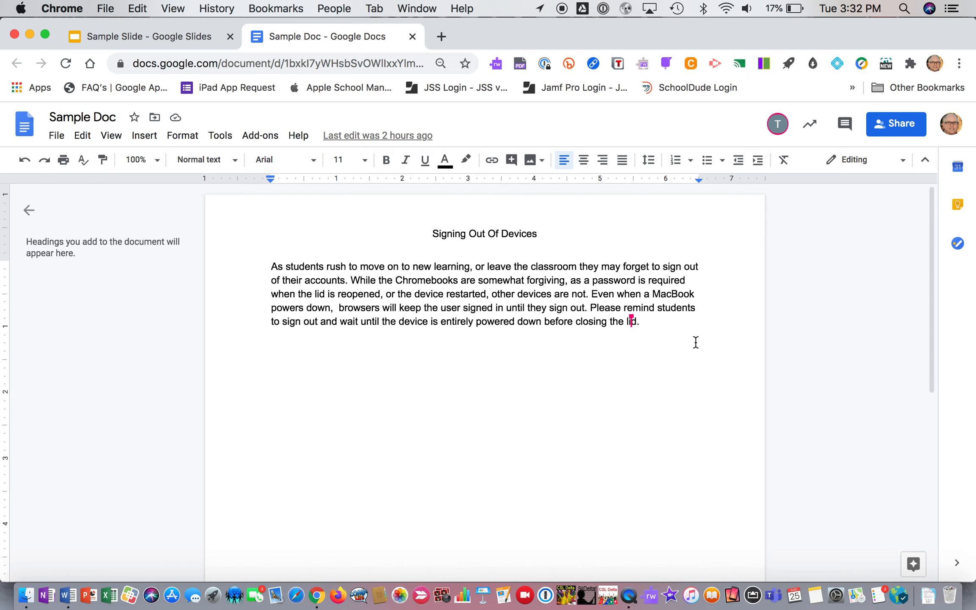
{"action": "mouse_move", "coordinate": [628, 329]}
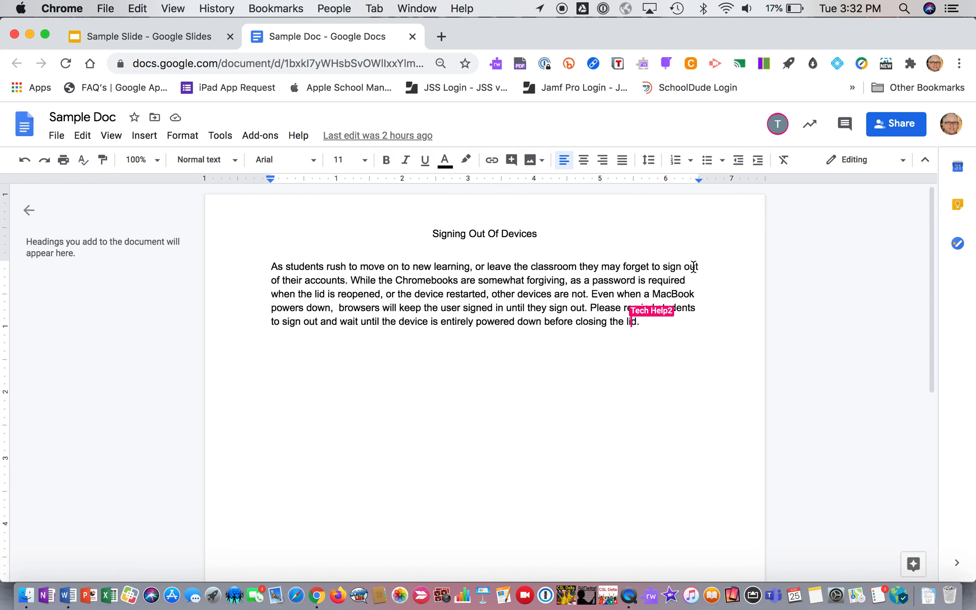
{"action": "mouse_move", "coordinate": [693, 286]}
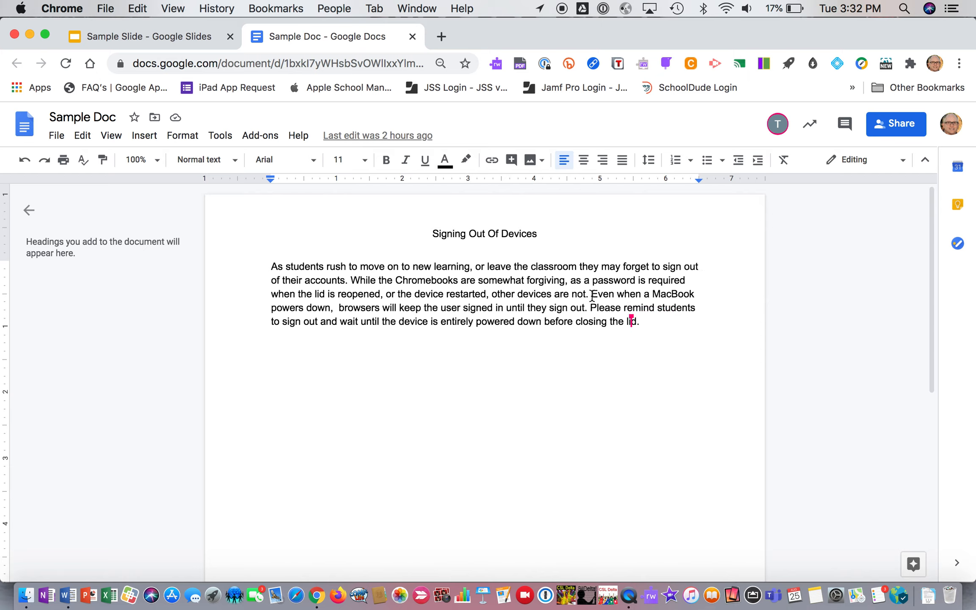
{"action": "double_click", "coordinate": [578, 294]}
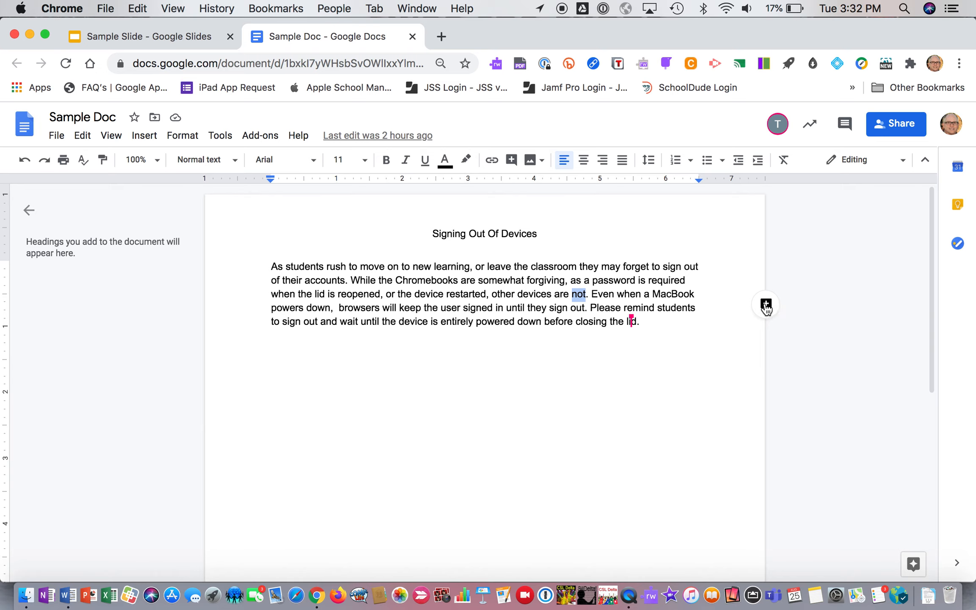
{"action": "left_click", "coordinate": [765, 305]}
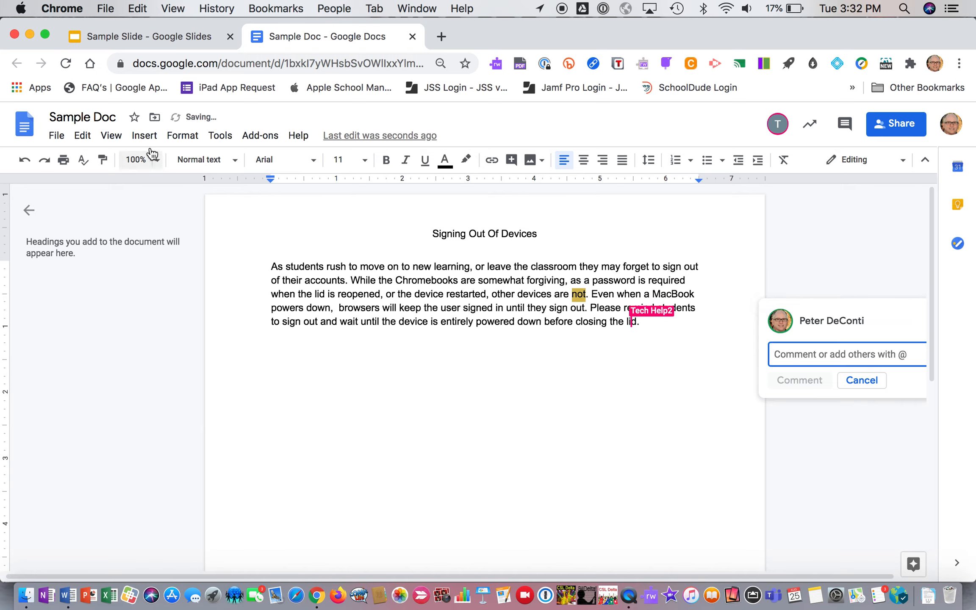
{"action": "left_click", "coordinate": [144, 134]}
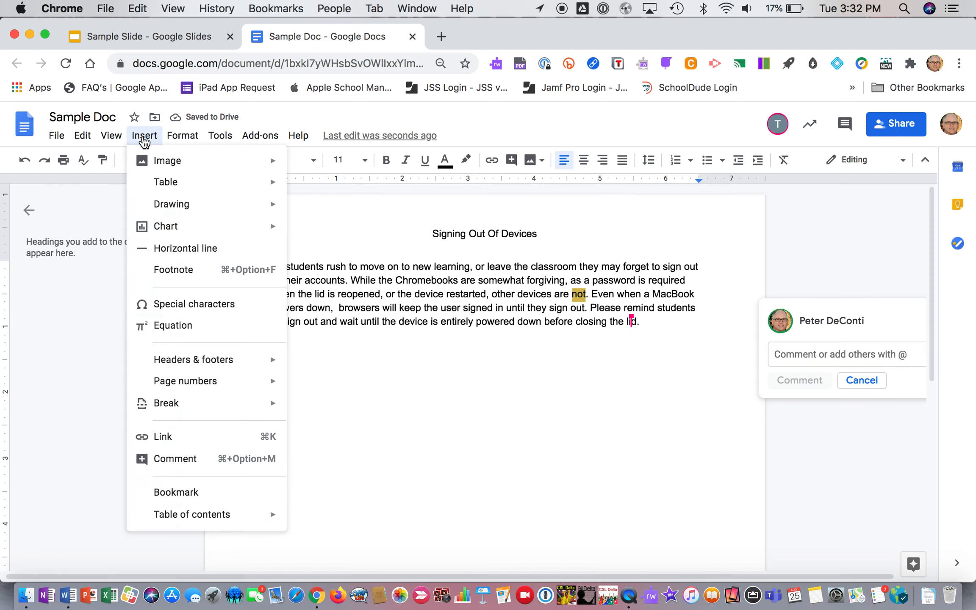
{"action": "mouse_move", "coordinate": [175, 459]}
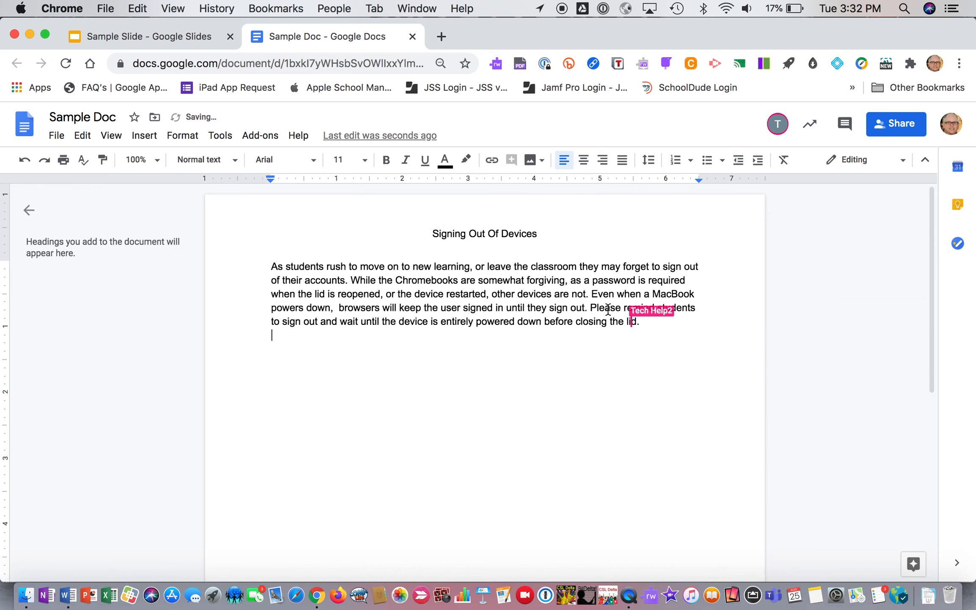
{"action": "right_click", "coordinate": [610, 308]}
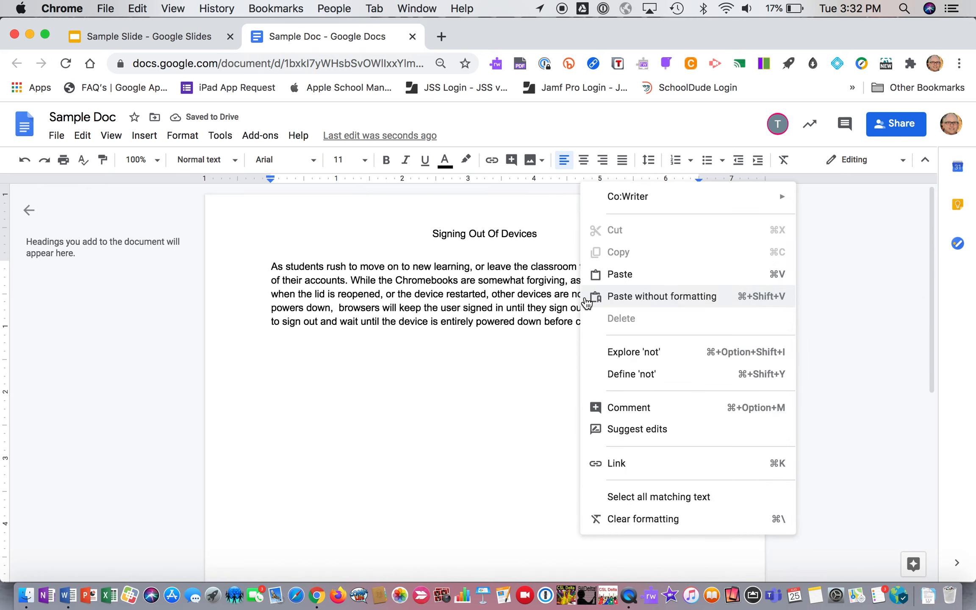
{"action": "left_click", "coordinate": [435, 337]}
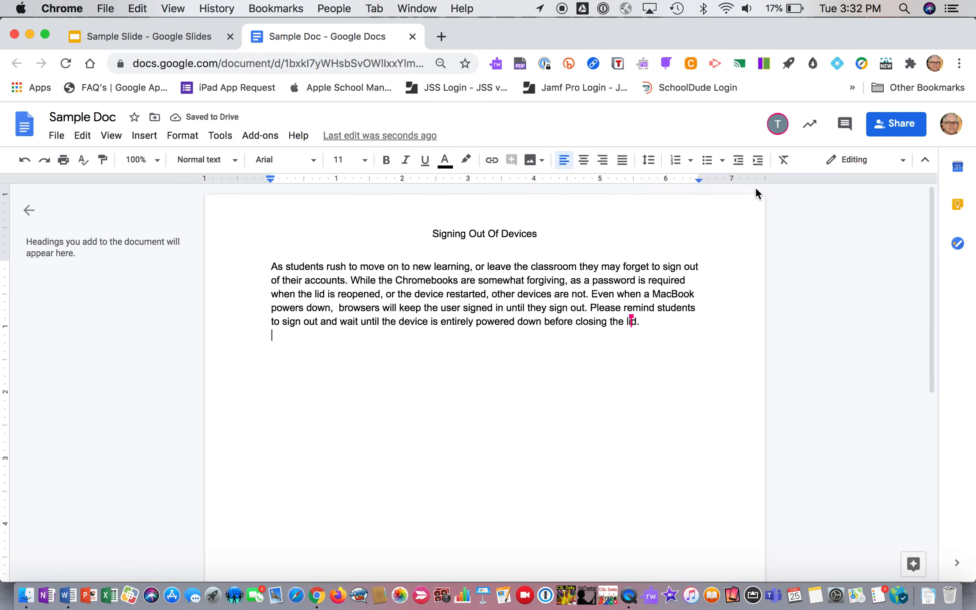
{"action": "mouse_move", "coordinate": [844, 124]}
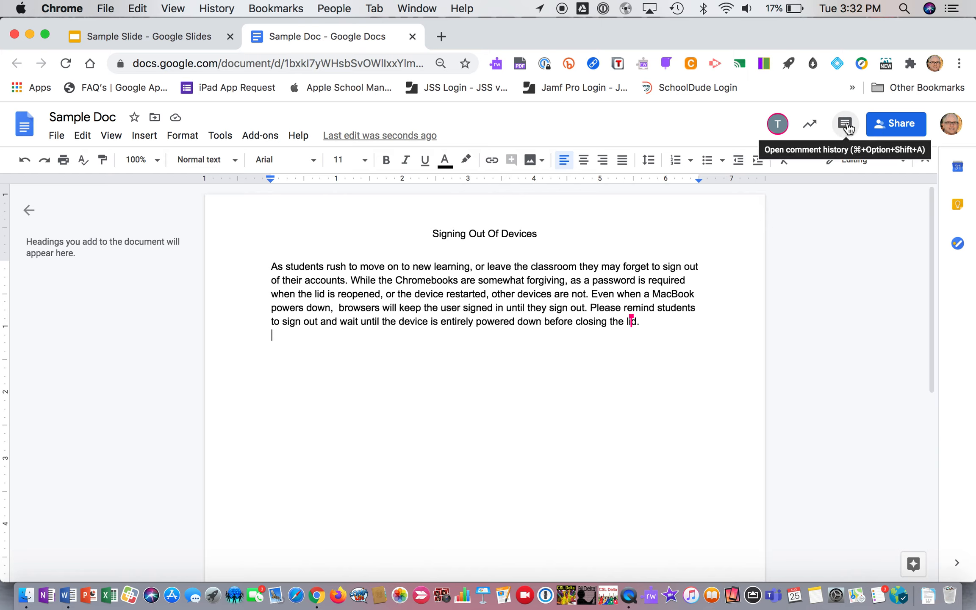
{"action": "mouse_move", "coordinate": [579, 294]}
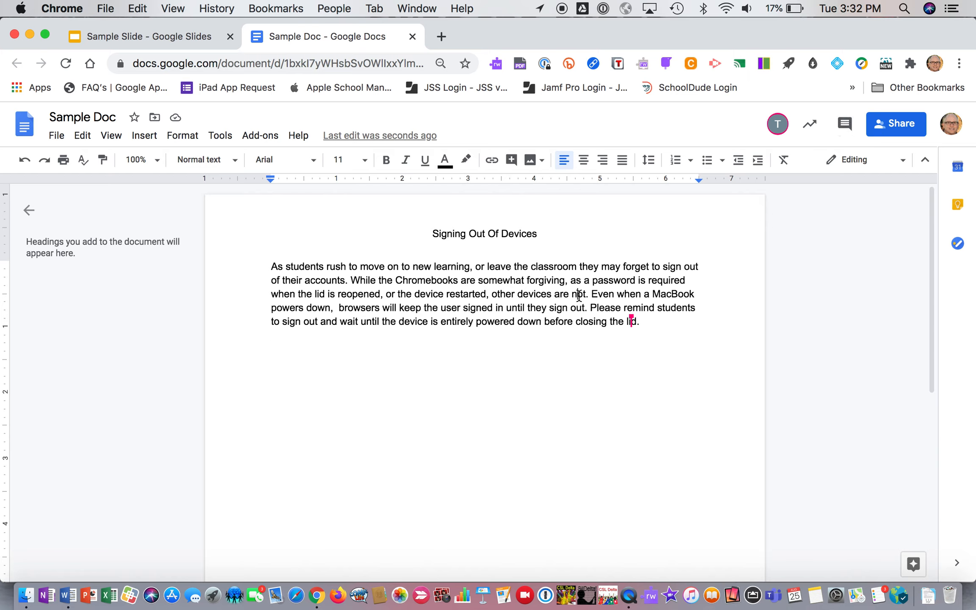
{"action": "left_click", "coordinate": [845, 123]}
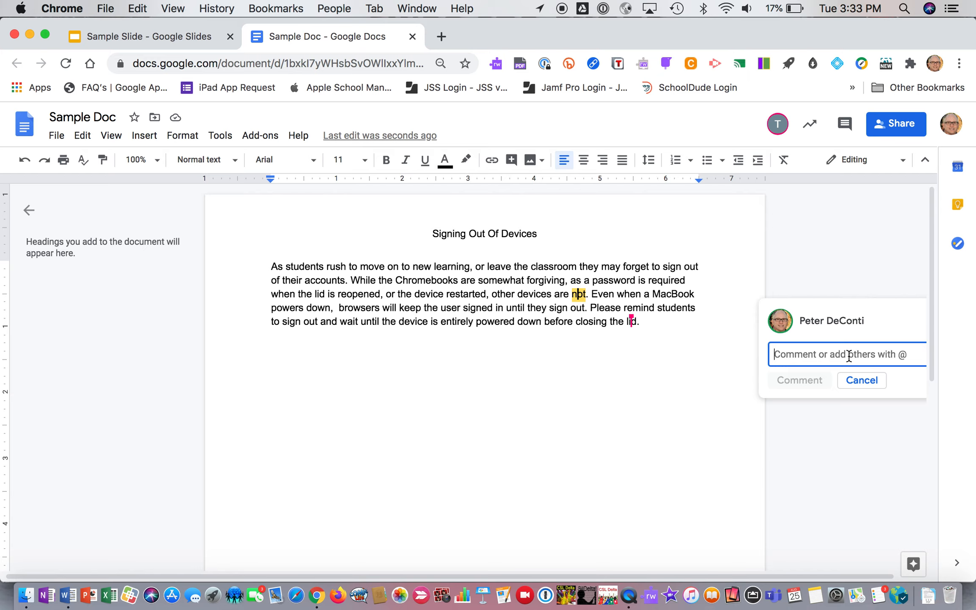
{"action": "type", "text": "@techh"}
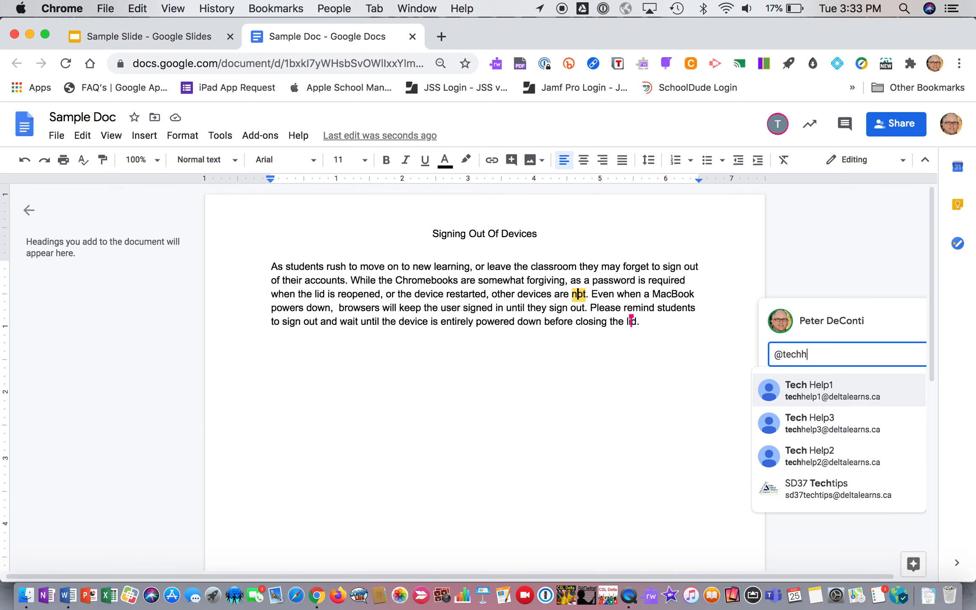
{"action": "type", "text": "elp"}
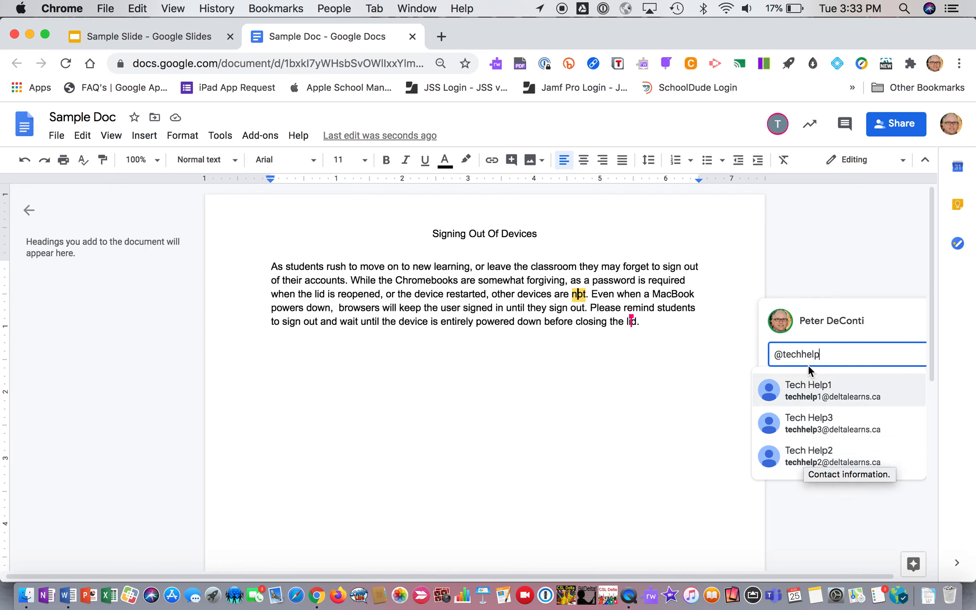
{"action": "left_click", "coordinate": [809, 455]}
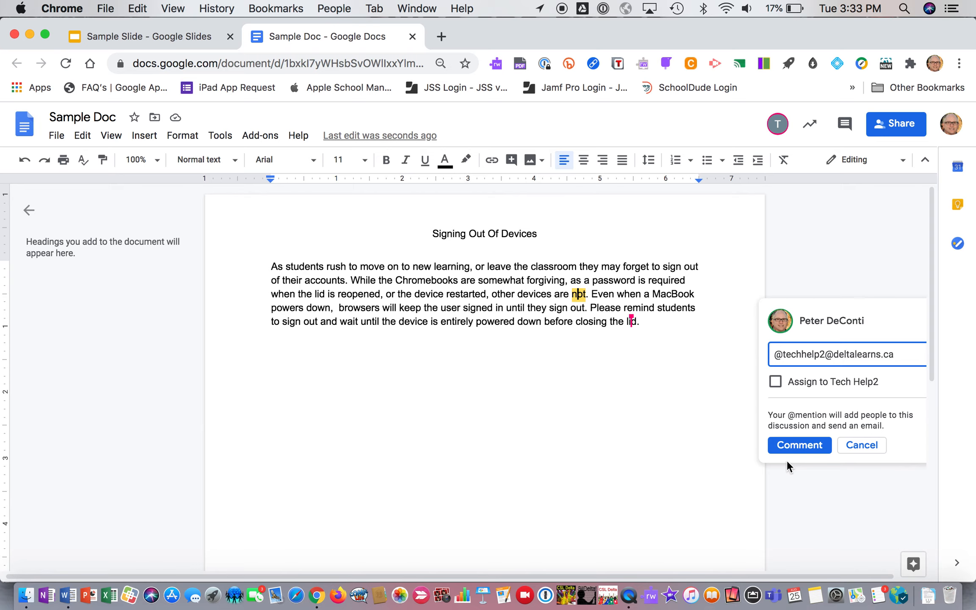
{"action": "type", "text": "Gre"}
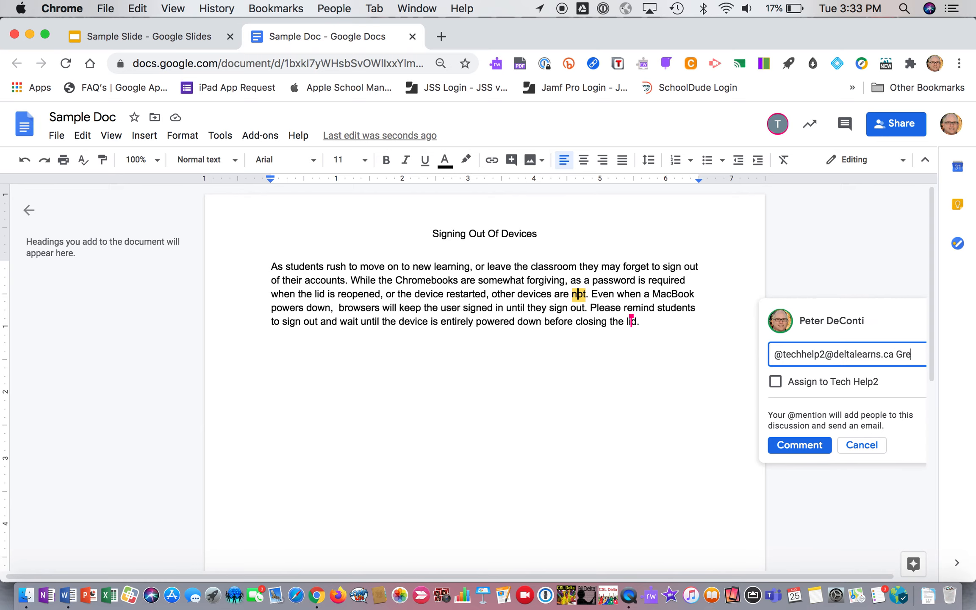
{"action": "type", "text": "Great work."}
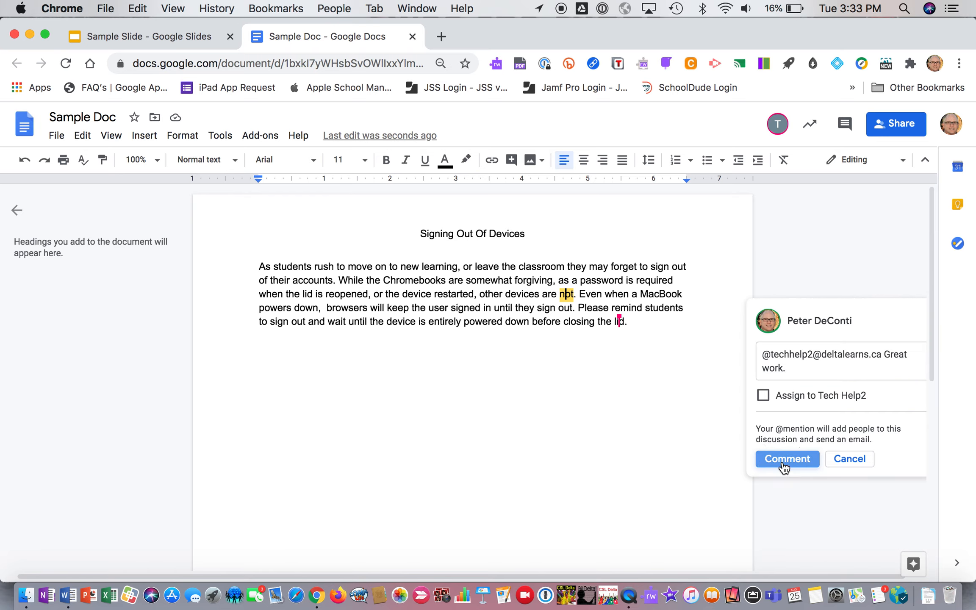
{"action": "left_click", "coordinate": [787, 459]}
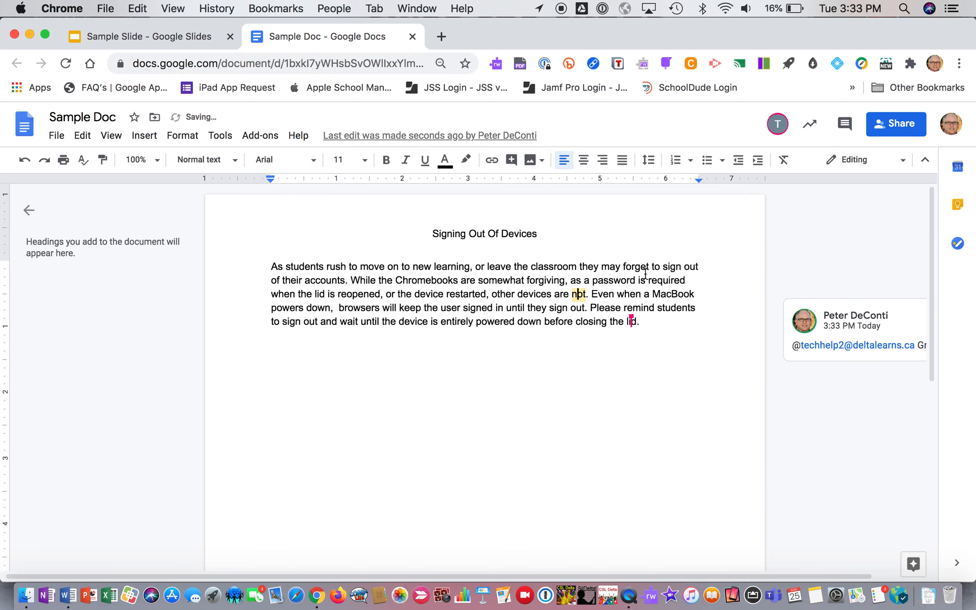
{"action": "mouse_move", "coordinate": [830, 447]}
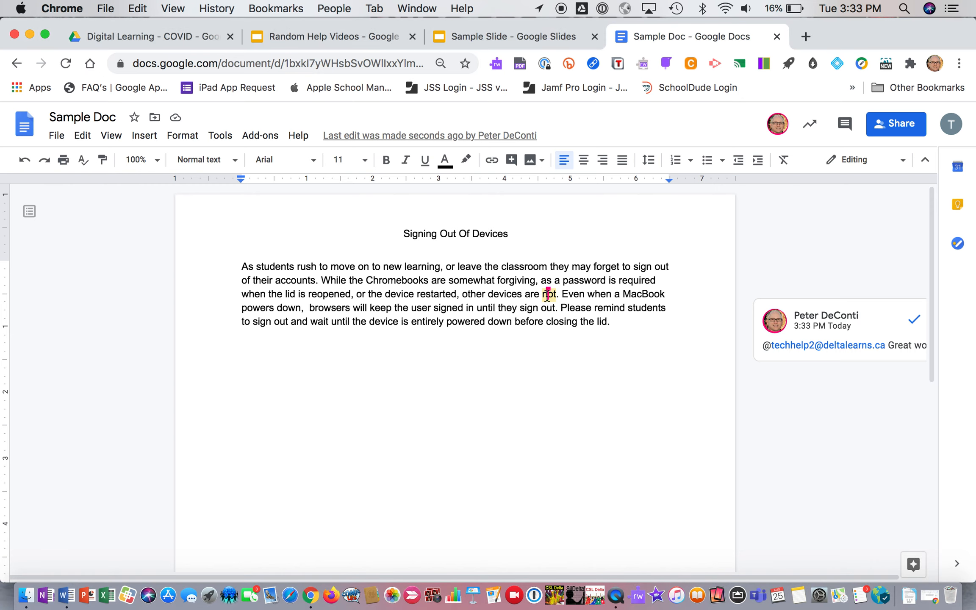
{"action": "mouse_move", "coordinate": [875, 318]}
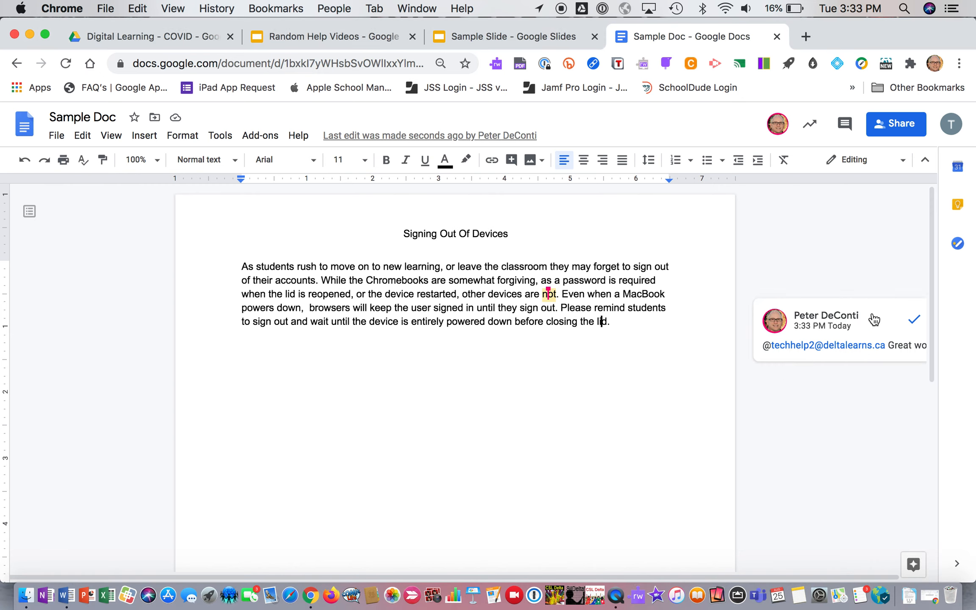
- Reply 'Thanks' to the 'Great work.' comment thread on 'not'
{"action": "left_click", "coordinate": [826, 330]}
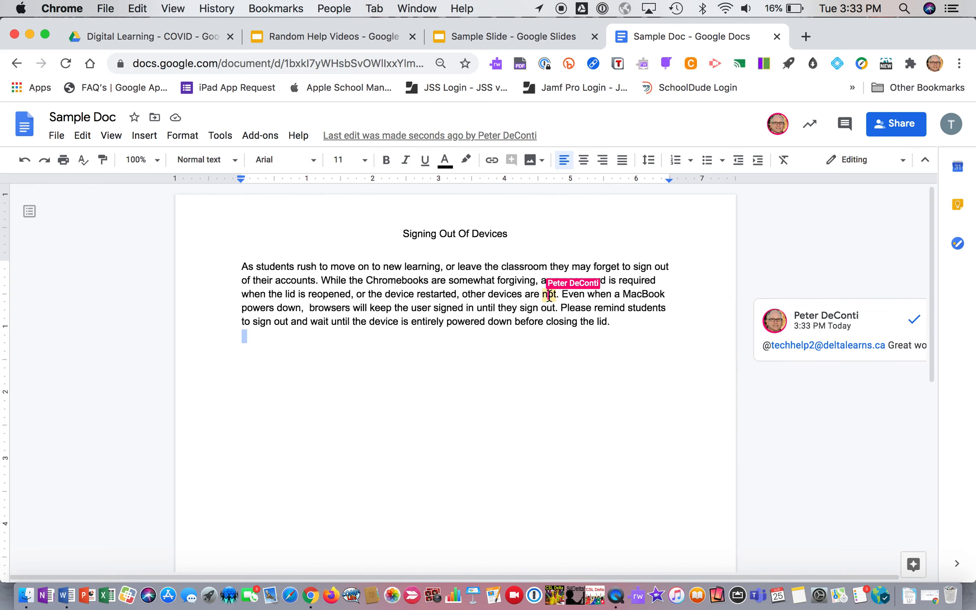
{"action": "left_click", "coordinate": [827, 330]}
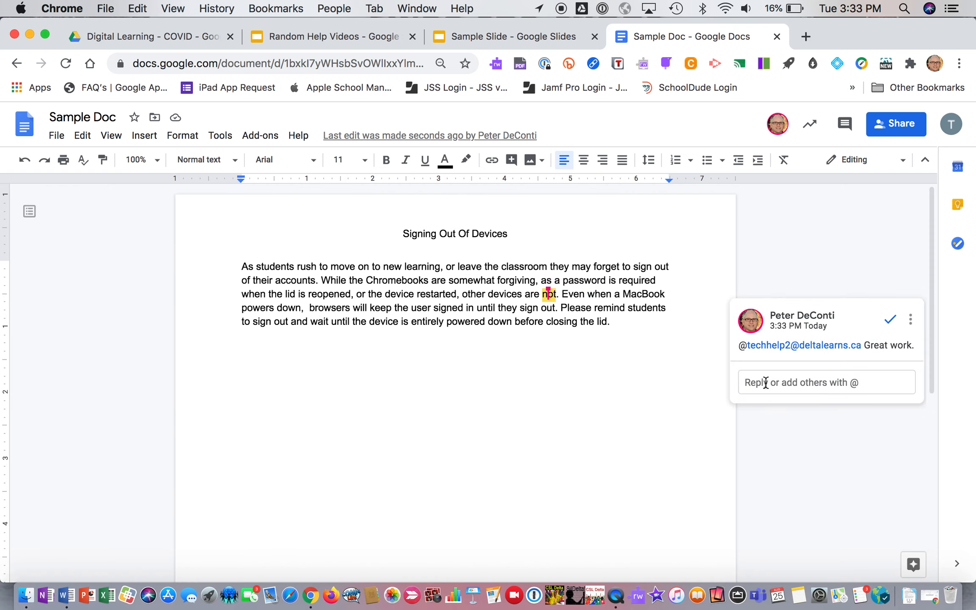
{"action": "left_click", "coordinate": [826, 382]}
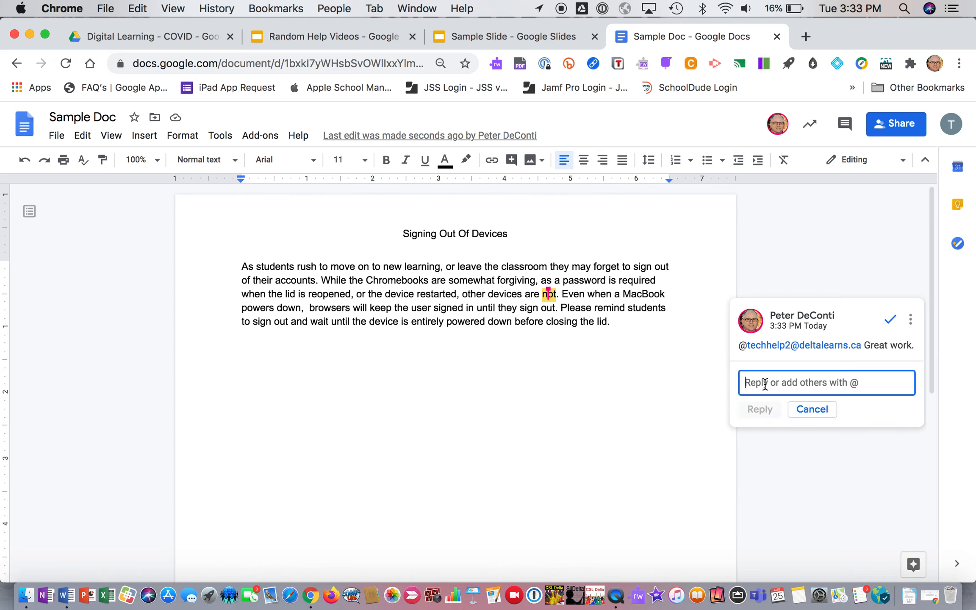
{"action": "type", "text": "Thanks"}
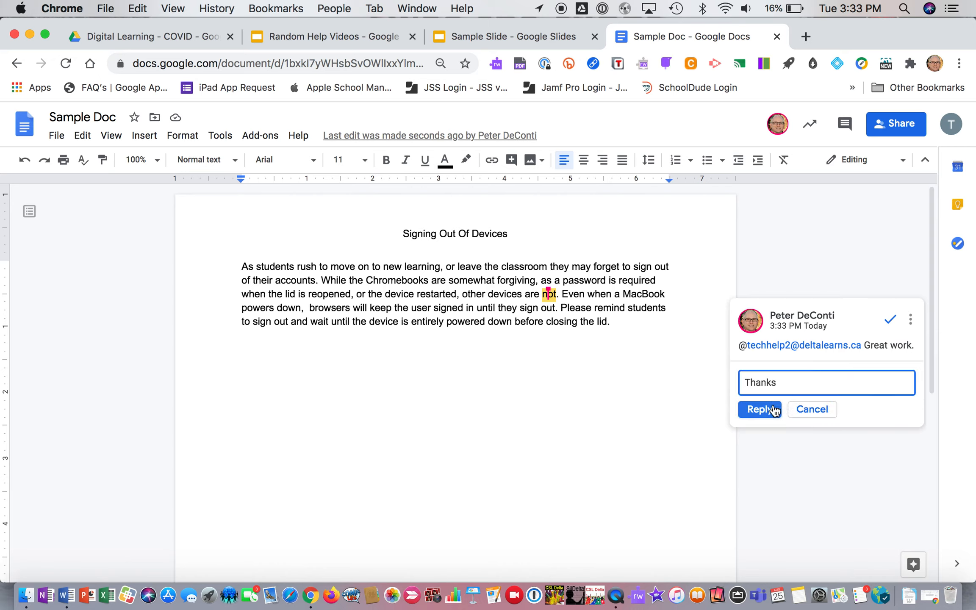
{"action": "left_click", "coordinate": [759, 409]}
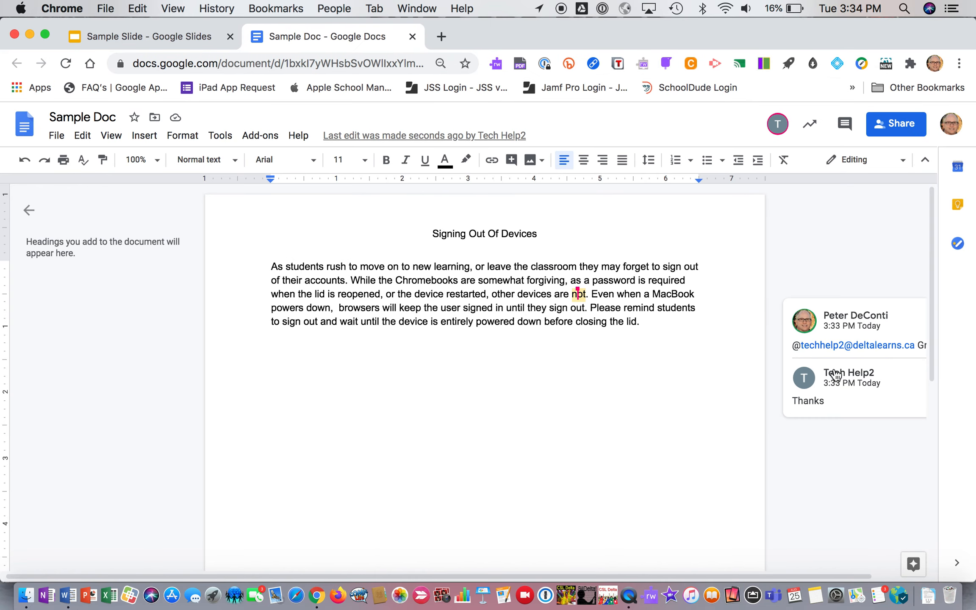
{"action": "mouse_move", "coordinate": [414, 490]}
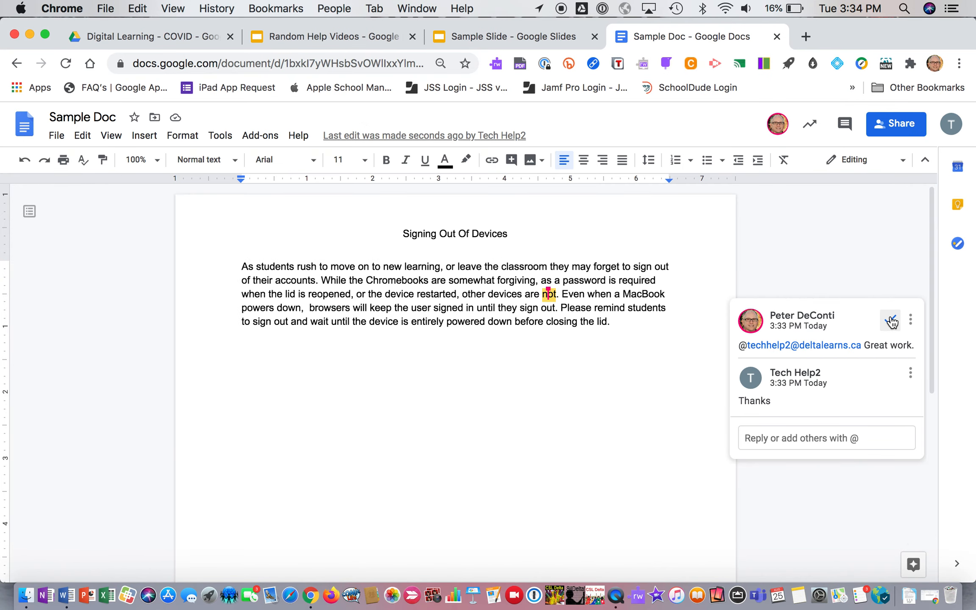
- Mark the 'Great work.' thread on 'not' as resolved
{"action": "left_click", "coordinate": [890, 319]}
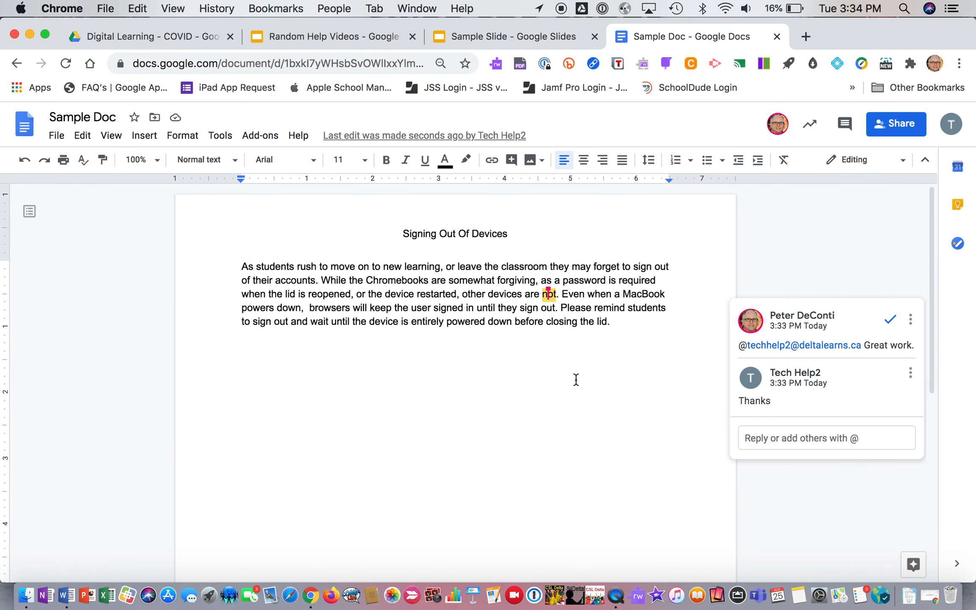
{"action": "mouse_move", "coordinate": [927, 333]}
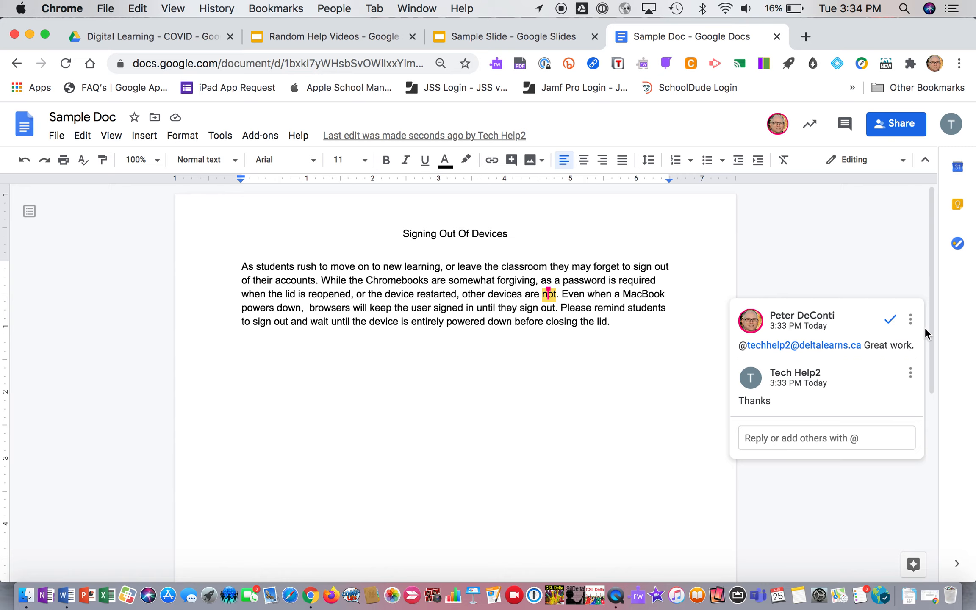
{"action": "left_click", "coordinate": [891, 320]}
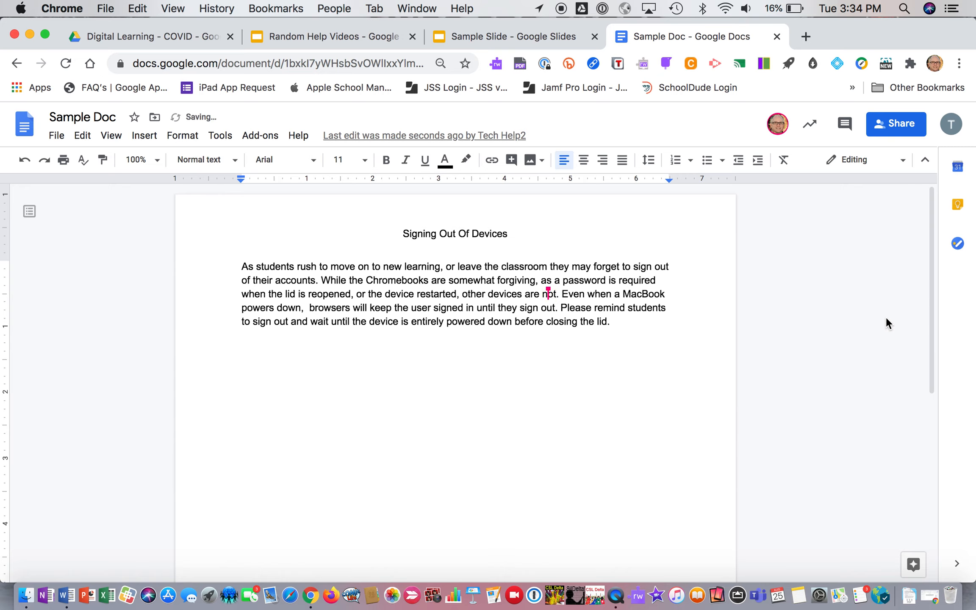
{"action": "mouse_move", "coordinate": [845, 124]}
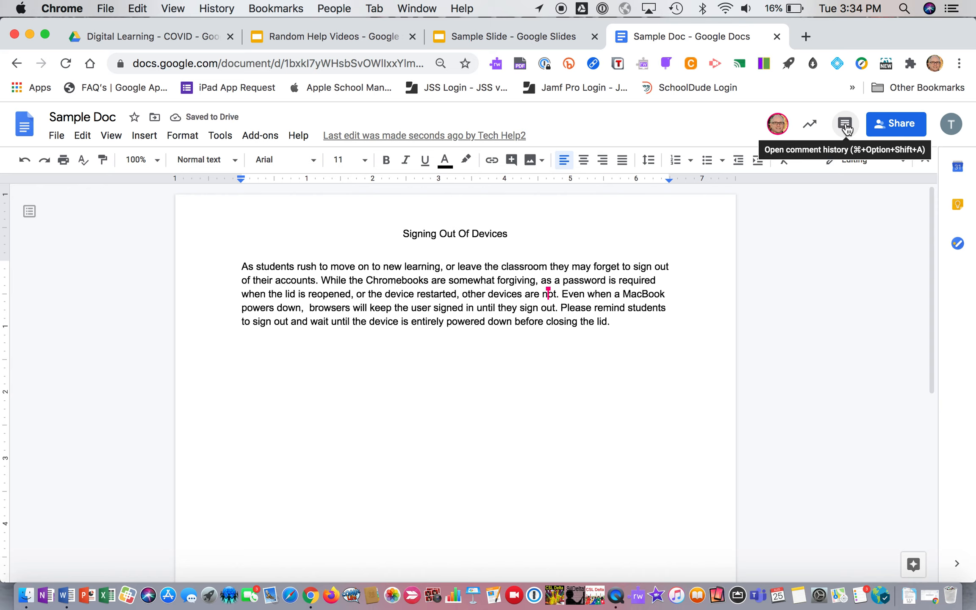
- Re-open the resolved 'Great work.' thread from the comment history
{"action": "left_click", "coordinate": [844, 124]}
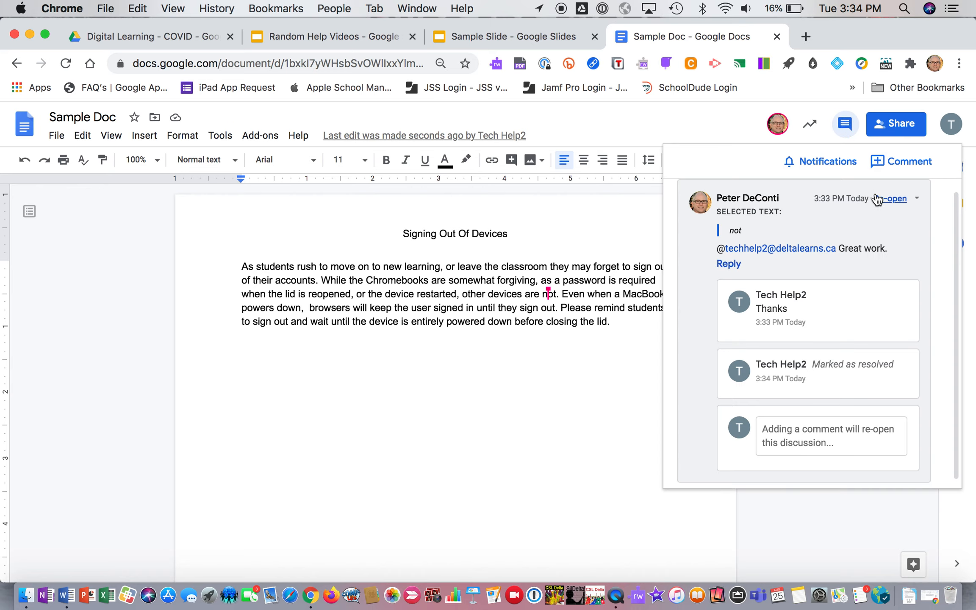
{"action": "mouse_move", "coordinate": [891, 198]}
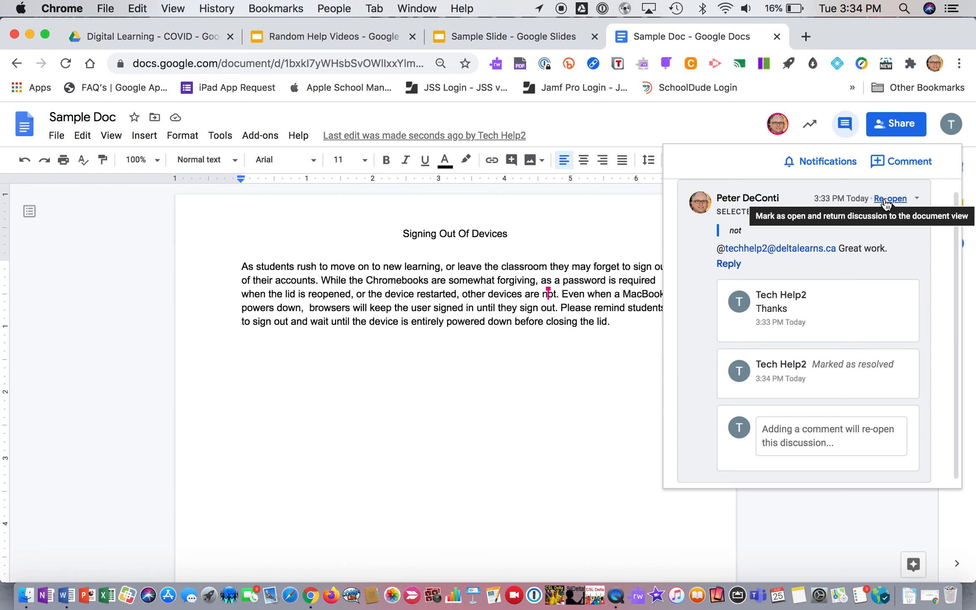
{"action": "left_click", "coordinate": [890, 198]}
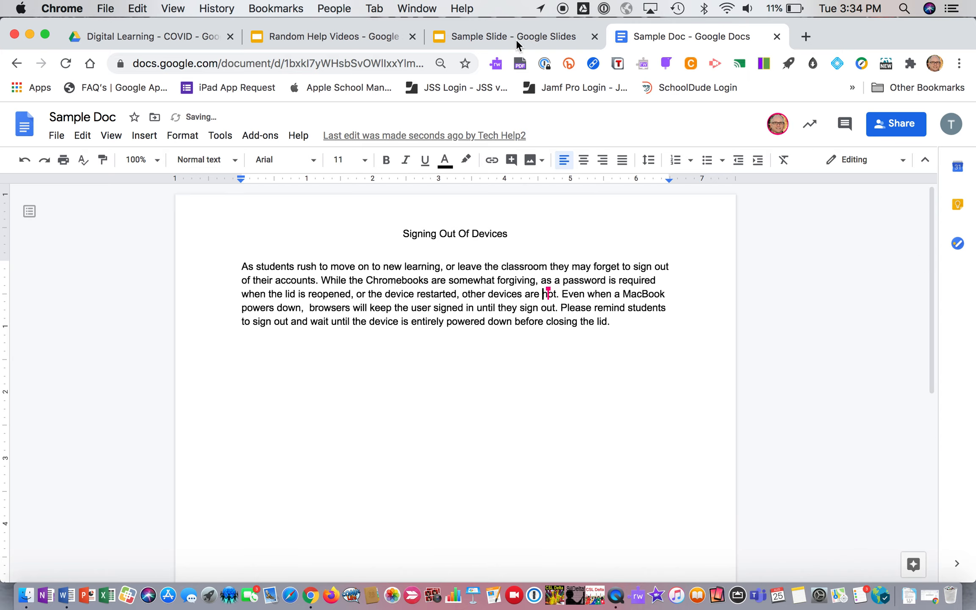
{"action": "mouse_move", "coordinate": [515, 36]}
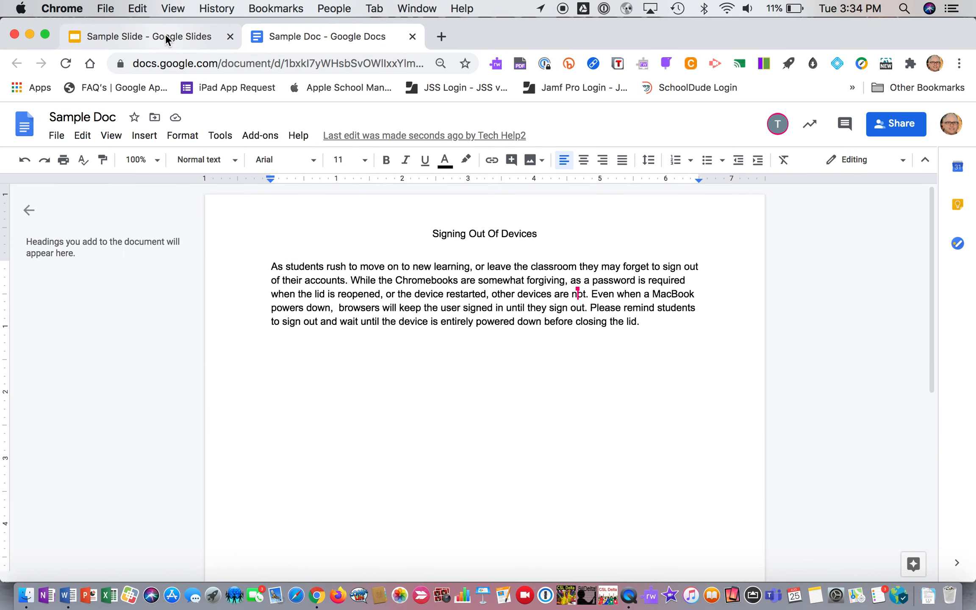
- In Sample Slide, insert a comment on 'While', then return to Sample Doc
{"action": "left_click", "coordinate": [143, 37]}
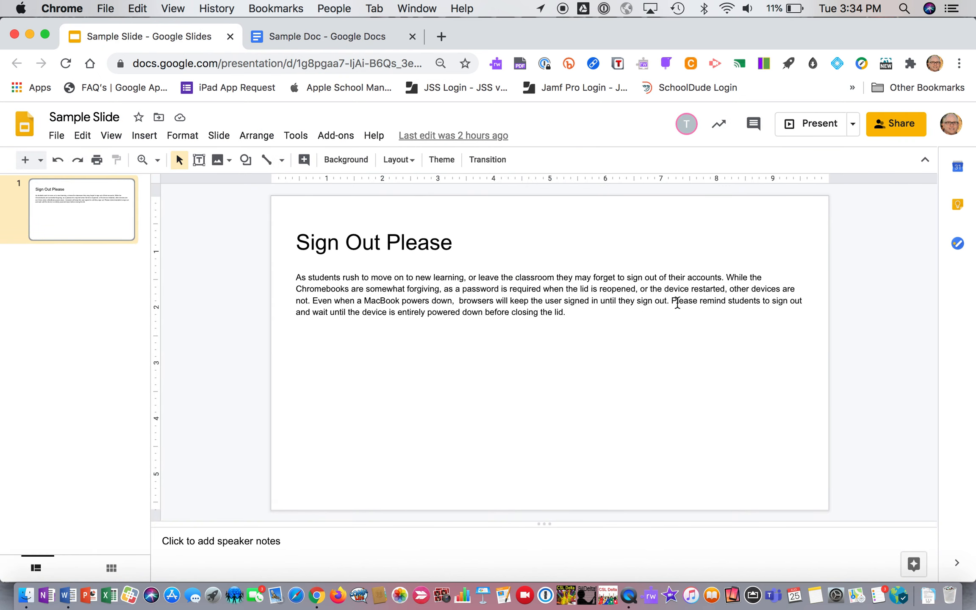
{"action": "mouse_move", "coordinate": [570, 274]}
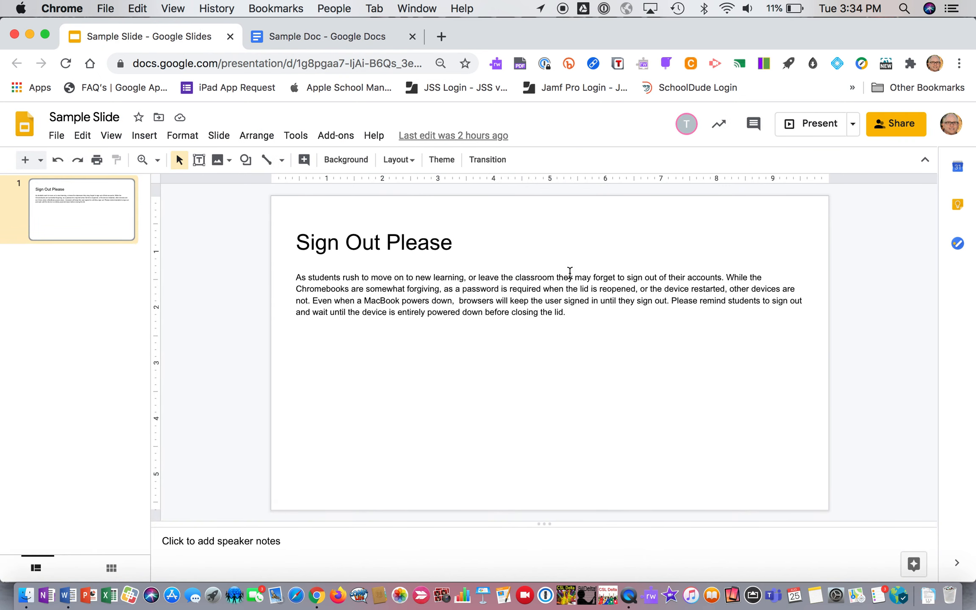
{"action": "mouse_move", "coordinate": [737, 281]}
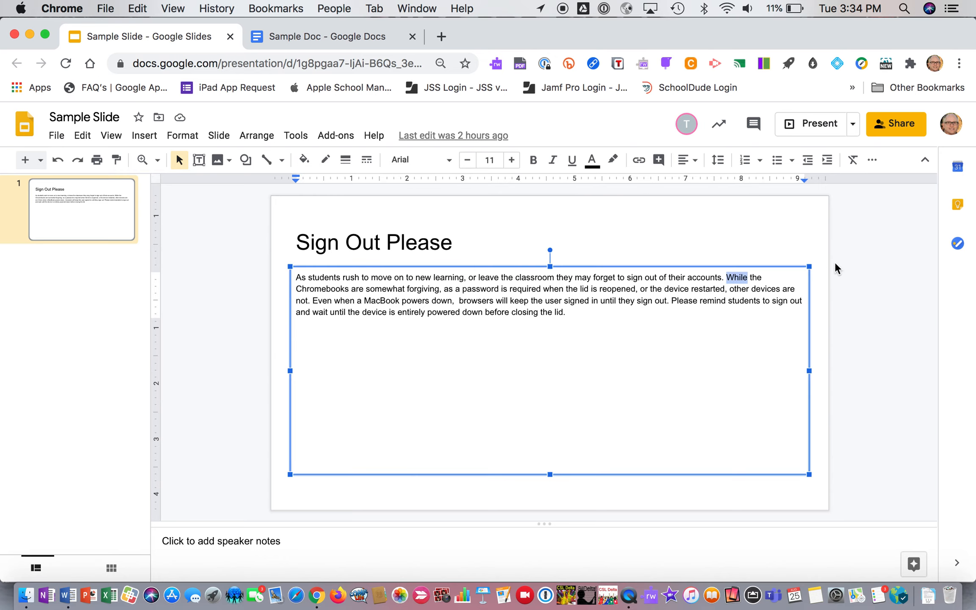
{"action": "mouse_move", "coordinate": [753, 123]}
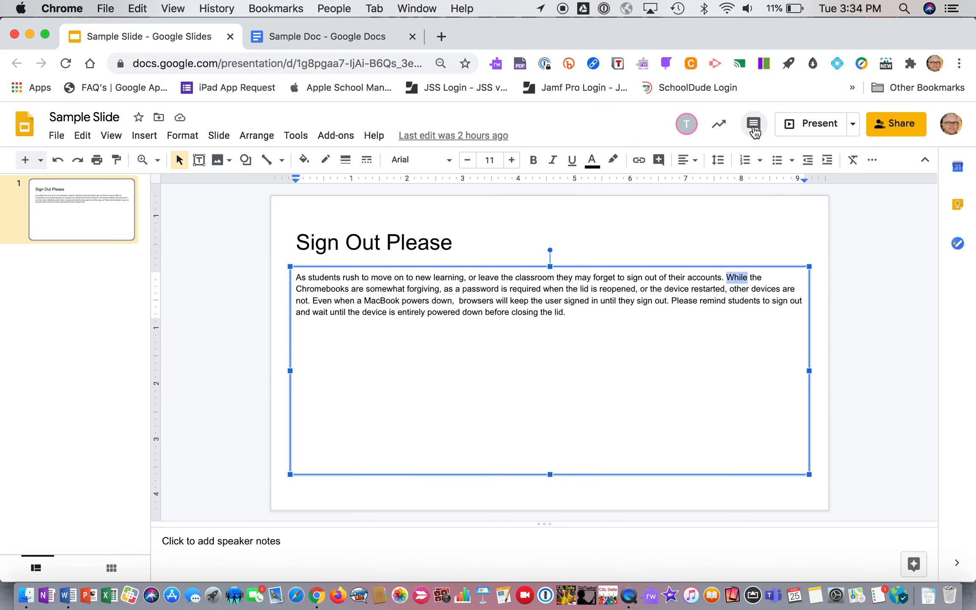
{"action": "left_click", "coordinate": [754, 124]}
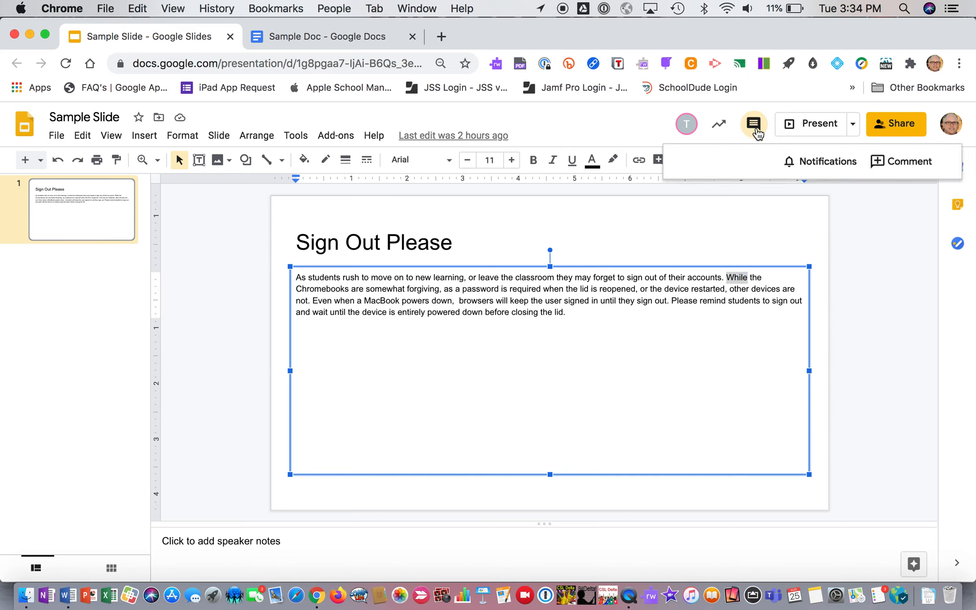
{"action": "mouse_move", "coordinate": [153, 146]}
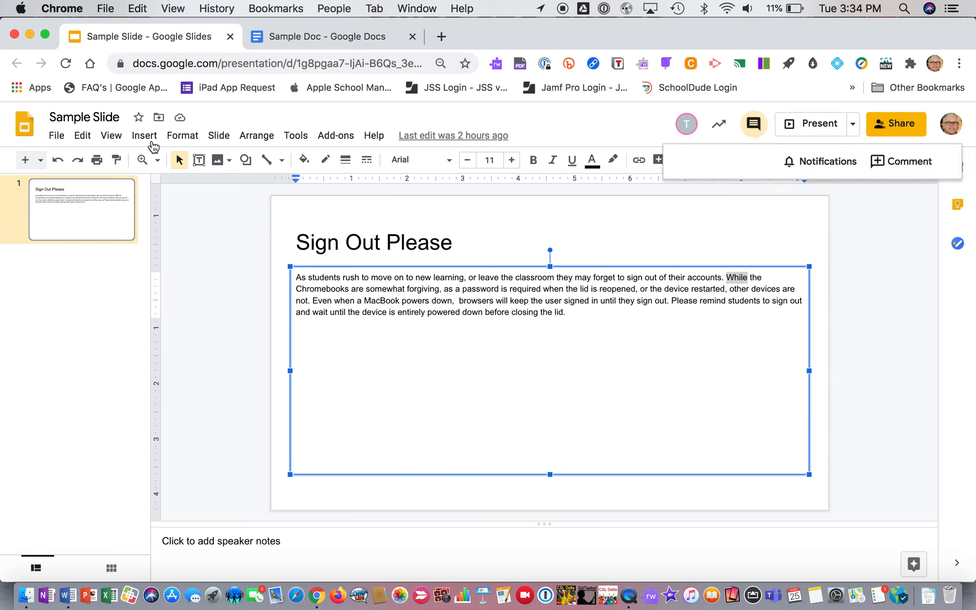
{"action": "left_click", "coordinate": [144, 135]}
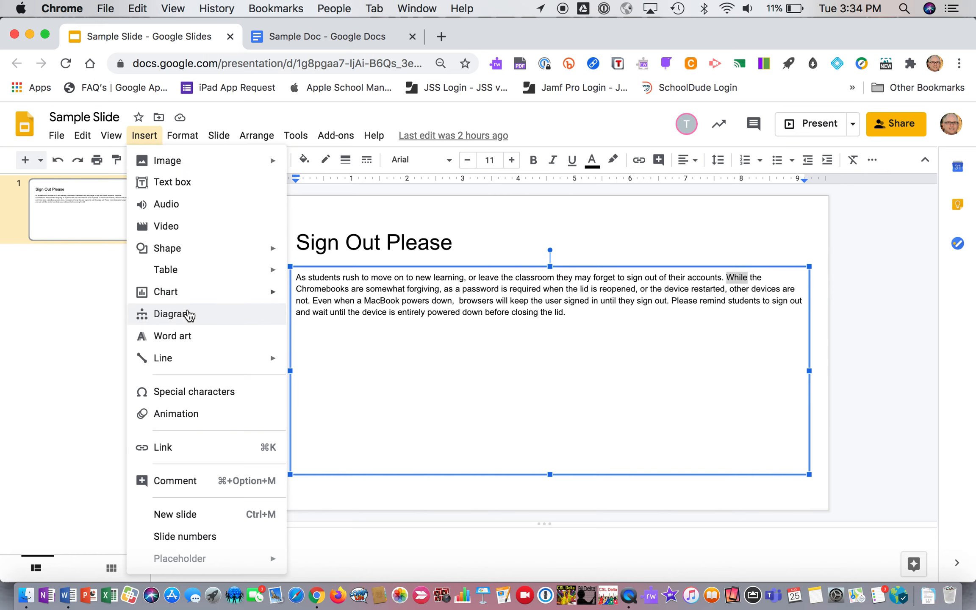
{"action": "left_click", "coordinate": [174, 481]}
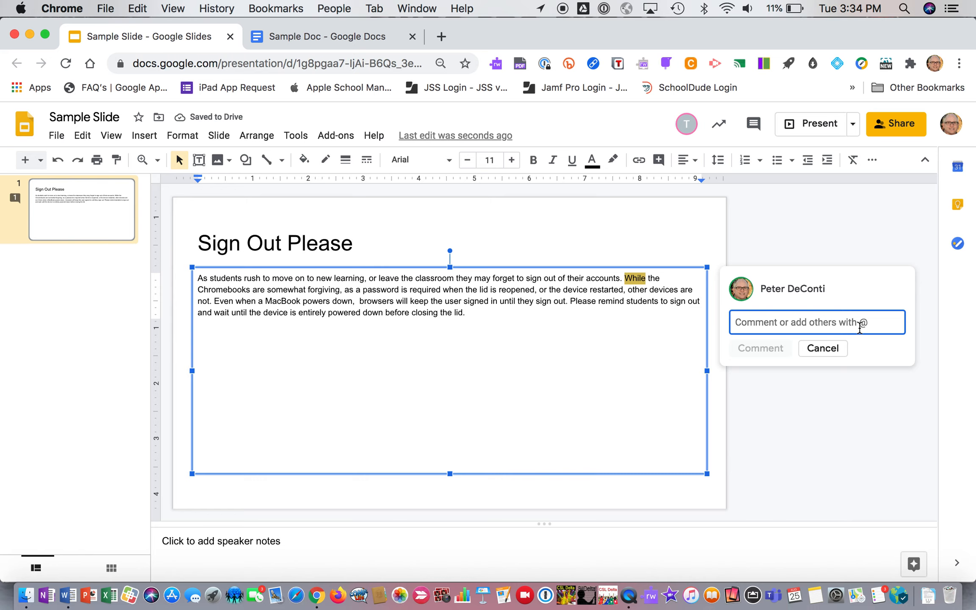
{"action": "left_click", "coordinate": [318, 36]}
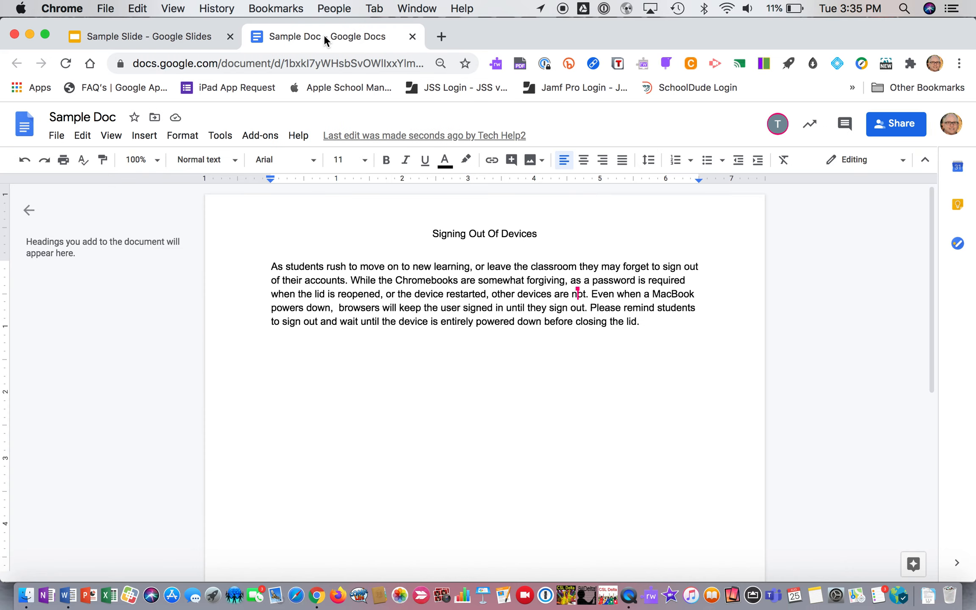
{"action": "mouse_move", "coordinate": [591, 296]}
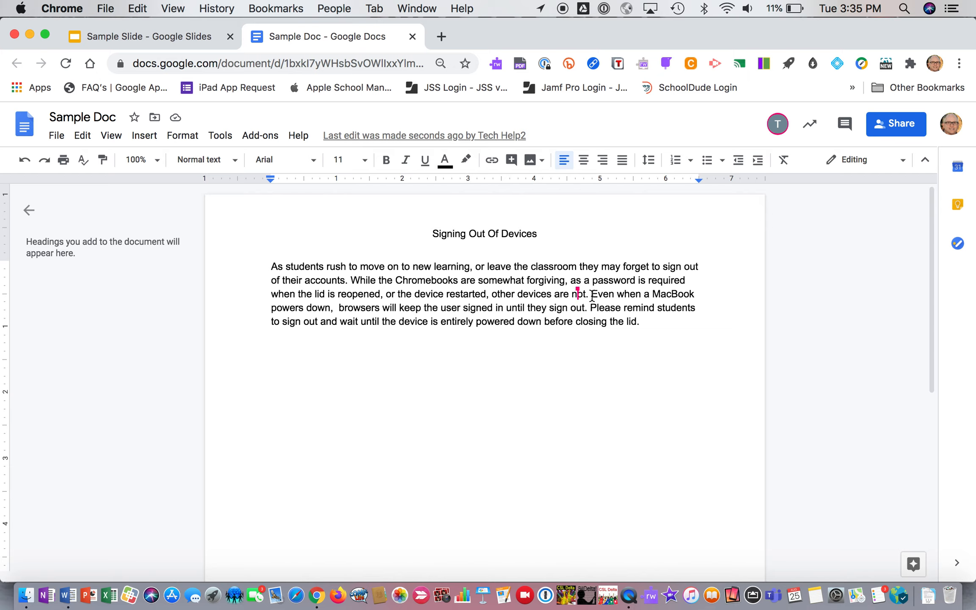
{"action": "mouse_move", "coordinate": [509, 357]}
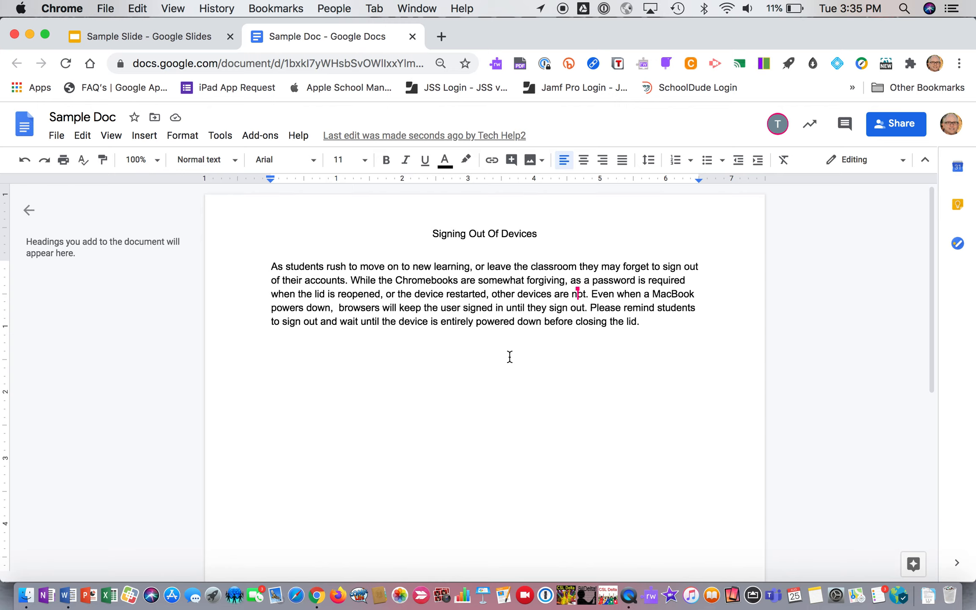
{"action": "mouse_move", "coordinate": [717, 568]}
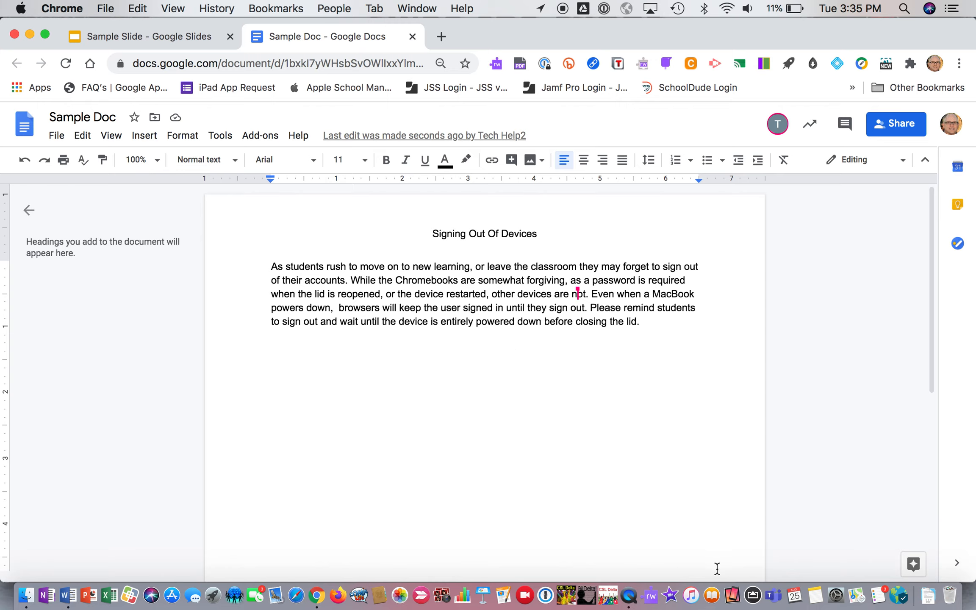